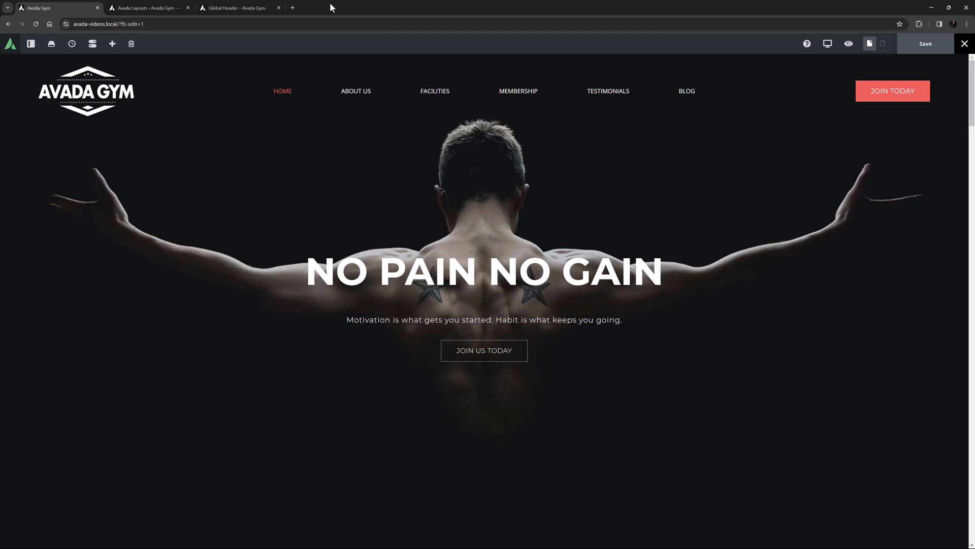
Add Full Page Header as the Sandpit layout's header section
{"action": "left_click", "coordinate": [148, 8]}
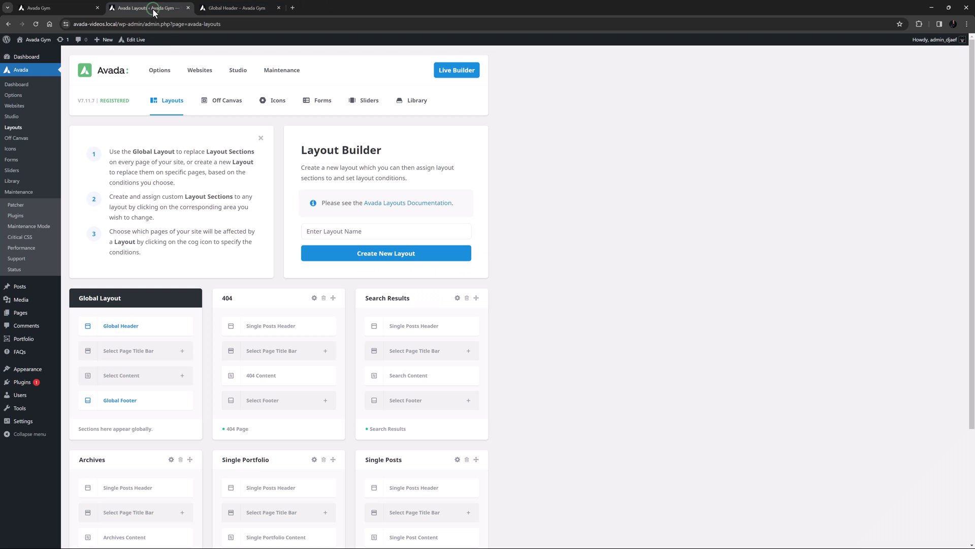
{"action": "left_click", "coordinate": [385, 230]}
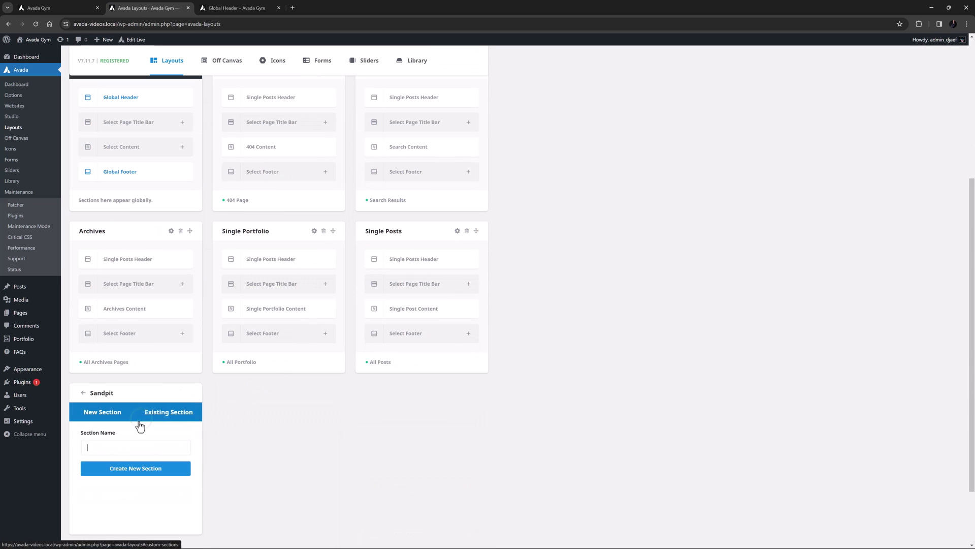
{"action": "left_click", "coordinate": [136, 467]}
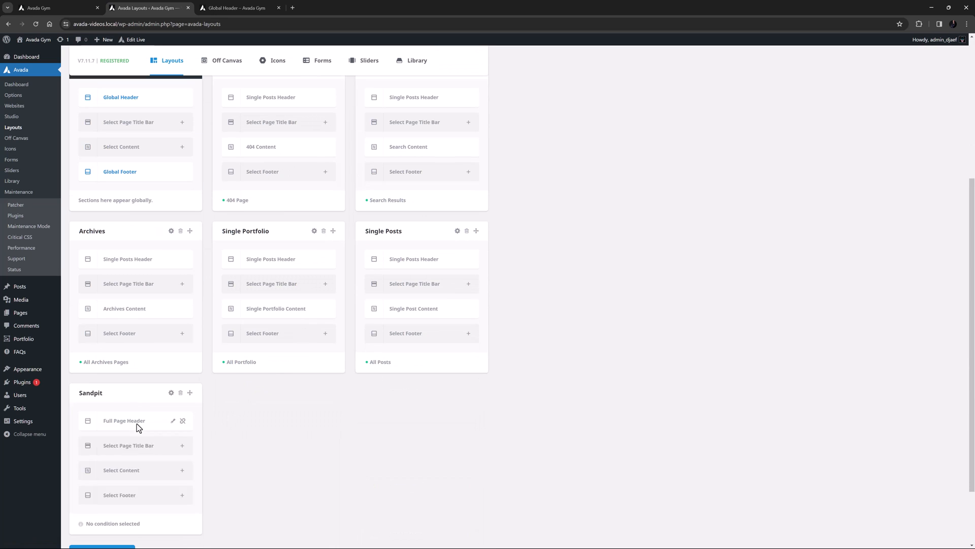
Restrict the Sandpit layout's conditions to the Full Page Header page
{"action": "left_click", "coordinate": [112, 523]}
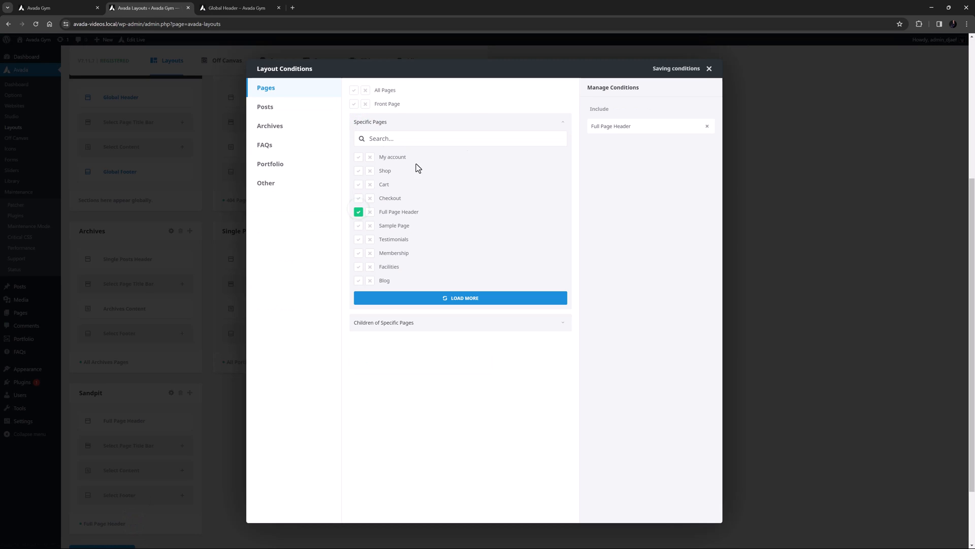
{"action": "left_click", "coordinate": [708, 69]}
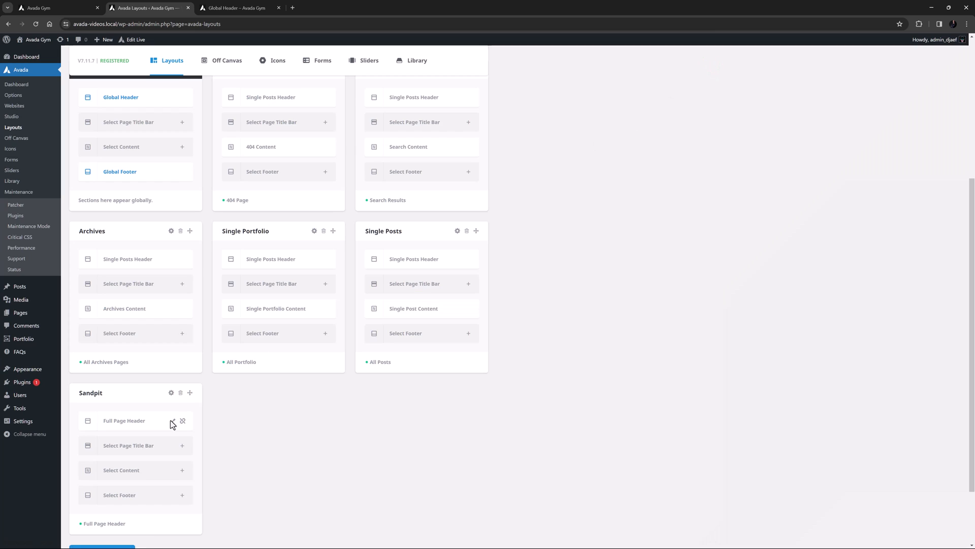
{"action": "left_click", "coordinate": [172, 421]}
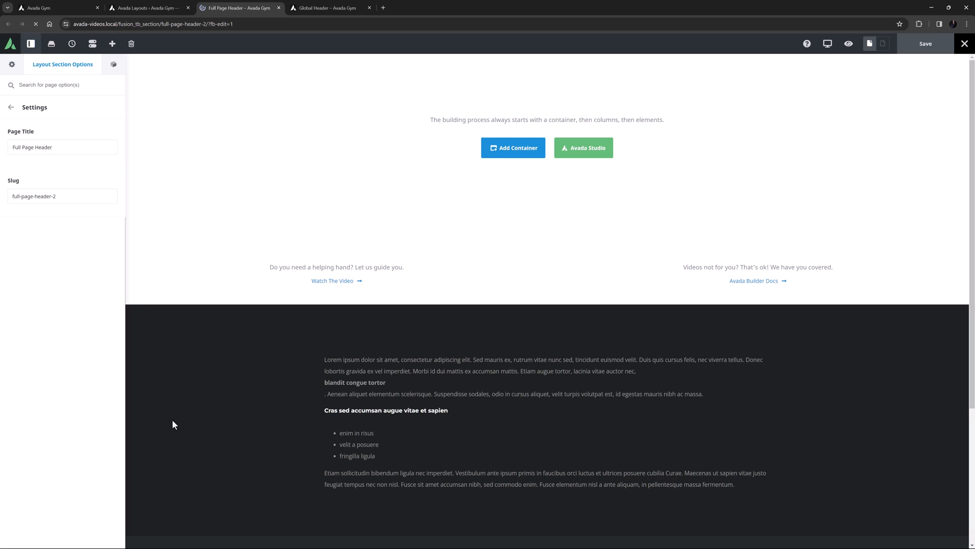
{"action": "mouse_move", "coordinate": [455, 173]}
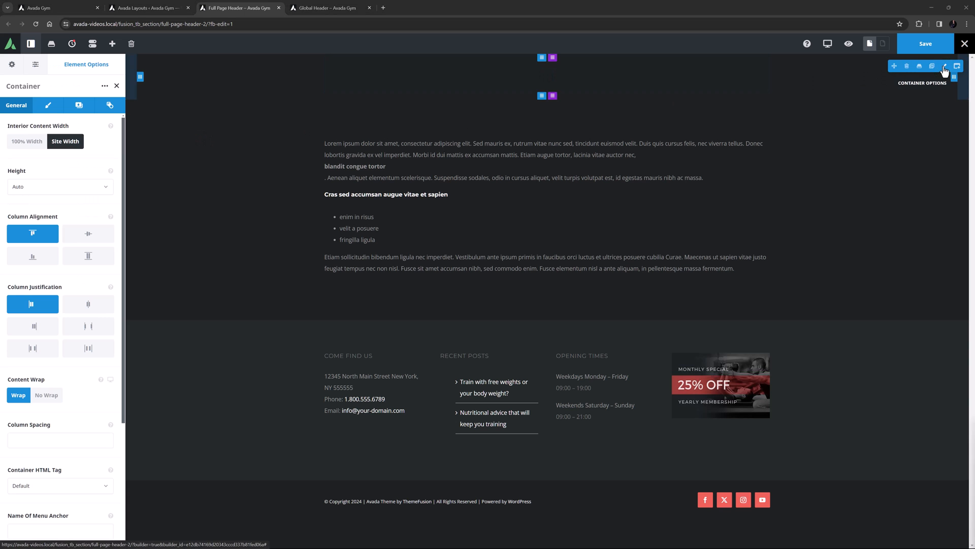
Set the header container's Minimum Height to 100vh
{"action": "left_click", "coordinate": [60, 186]}
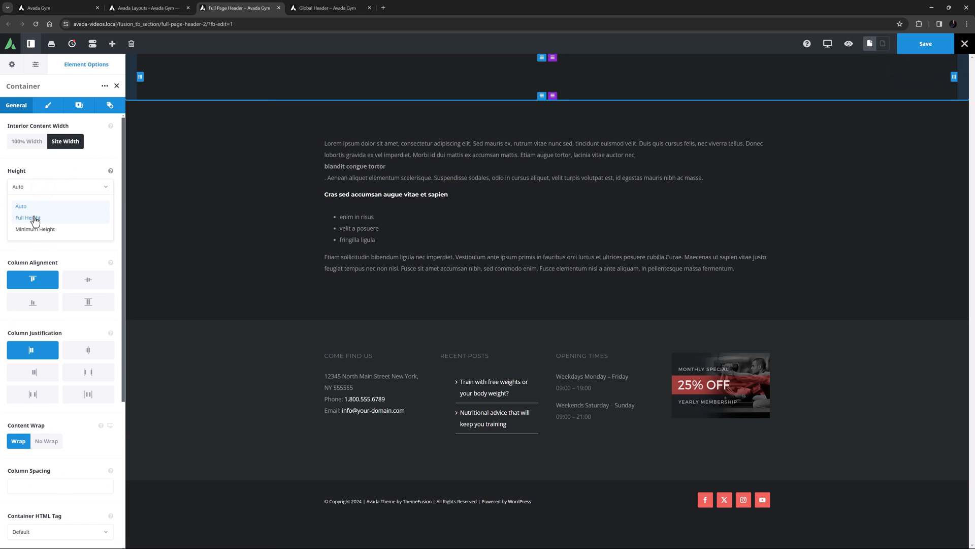
{"action": "left_click", "coordinate": [35, 228]}
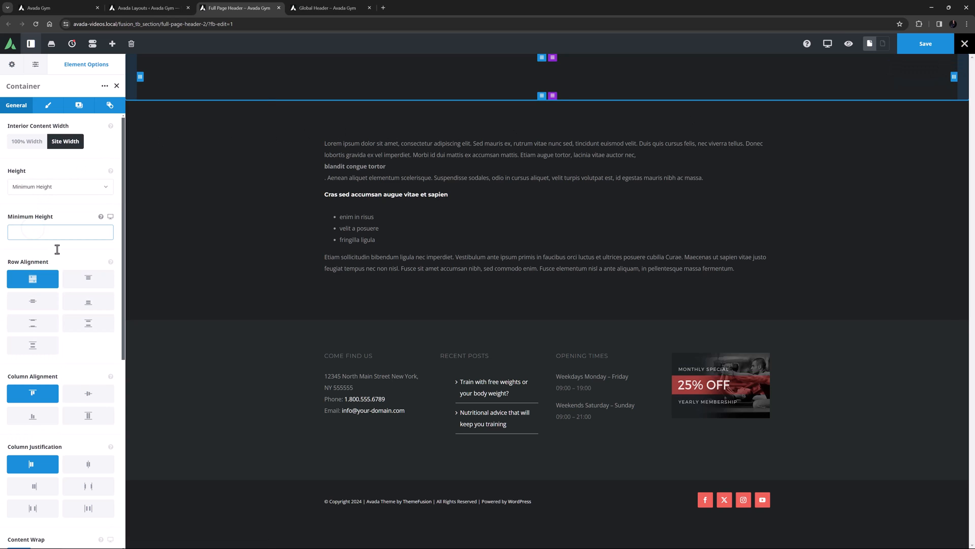
{"action": "type", "text": "100vh"}
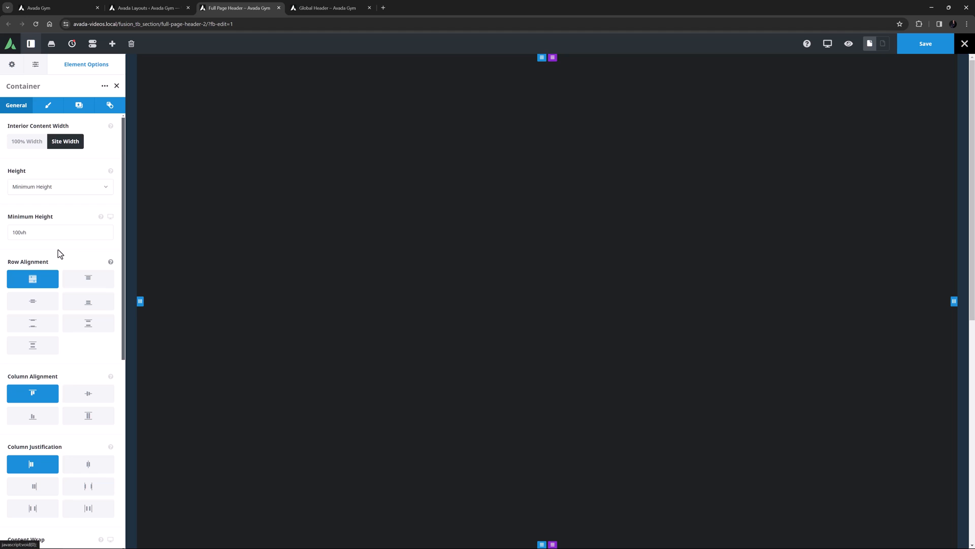
{"action": "mouse_move", "coordinate": [64, 188]}
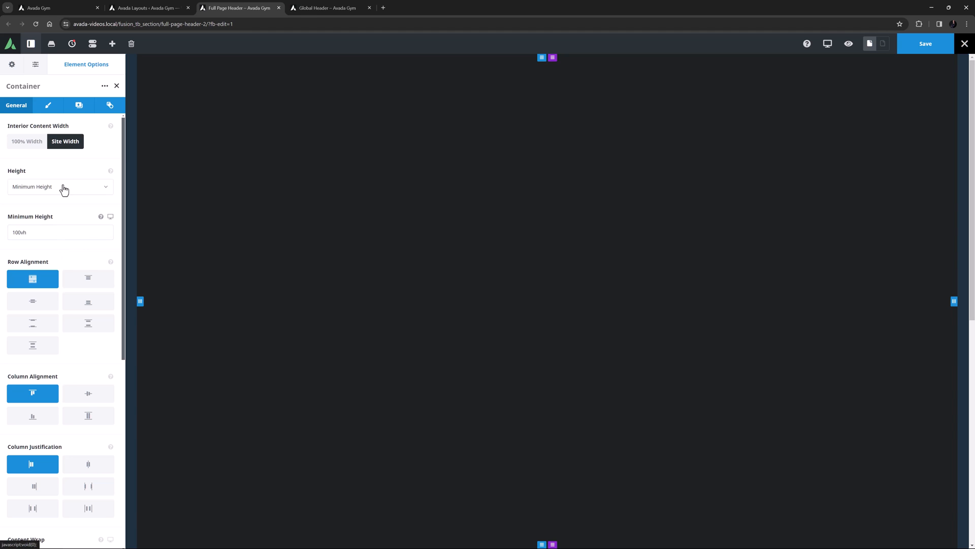
Use the outstretched-arms gym photo as the container background, positioned Center Top
{"action": "left_click", "coordinate": [77, 106]}
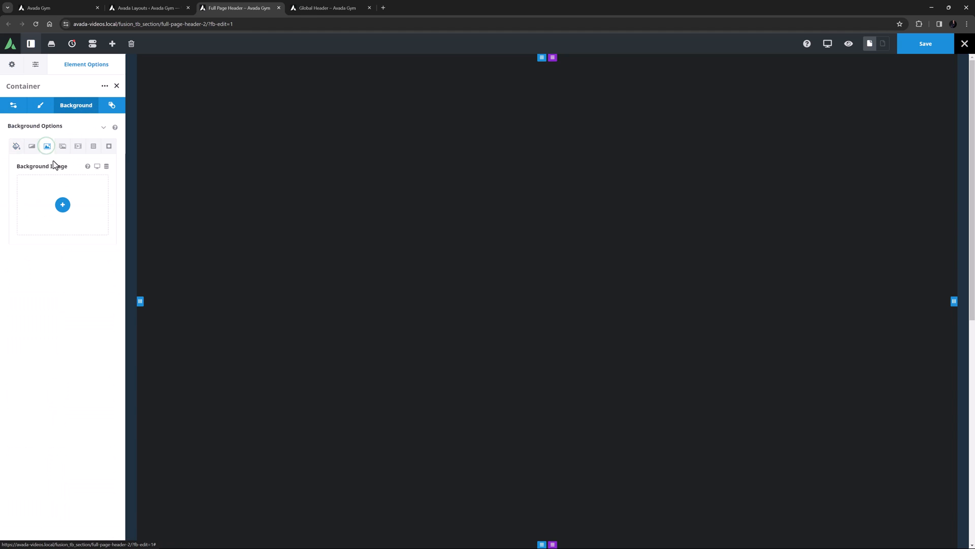
{"action": "left_click", "coordinate": [62, 205]}
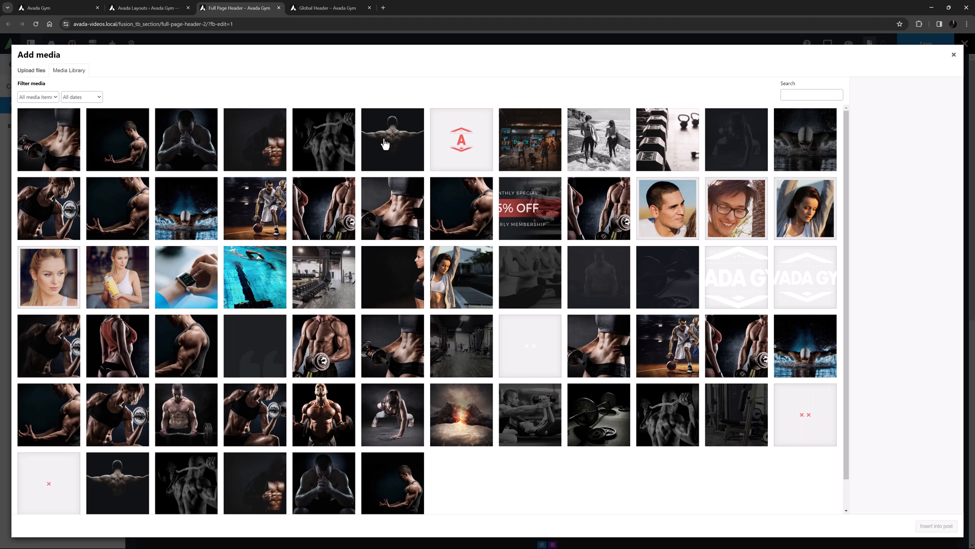
{"action": "left_click", "coordinate": [391, 139]}
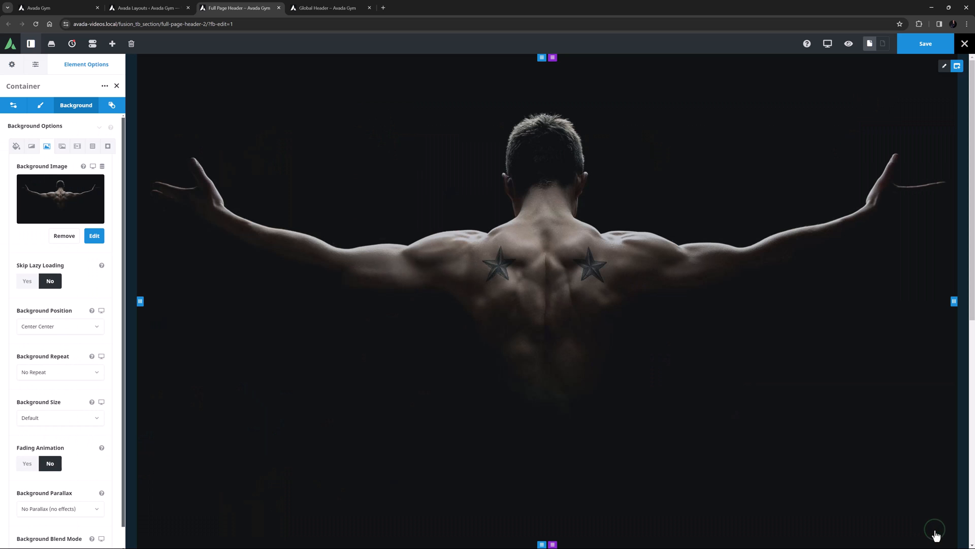
{"action": "mouse_move", "coordinate": [649, 411]}
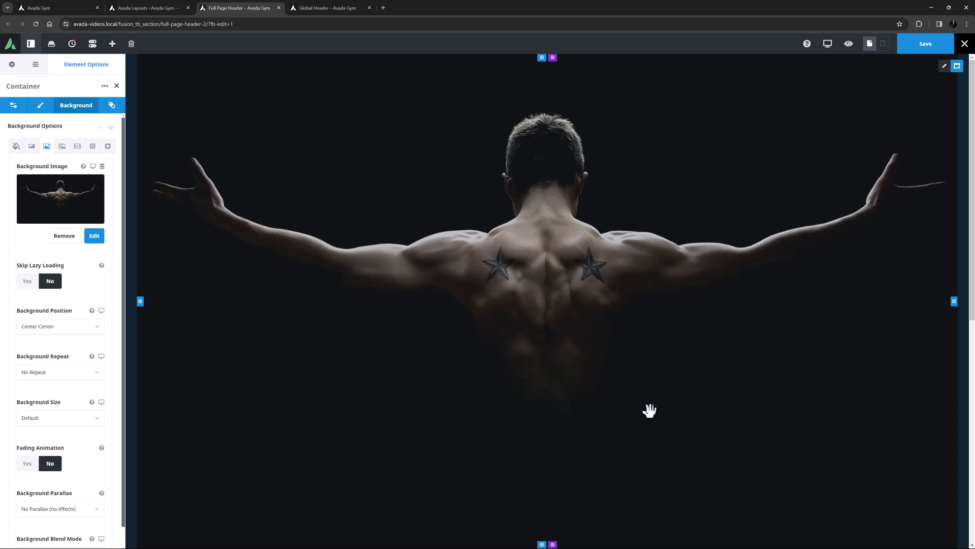
{"action": "mouse_move", "coordinate": [407, 400]}
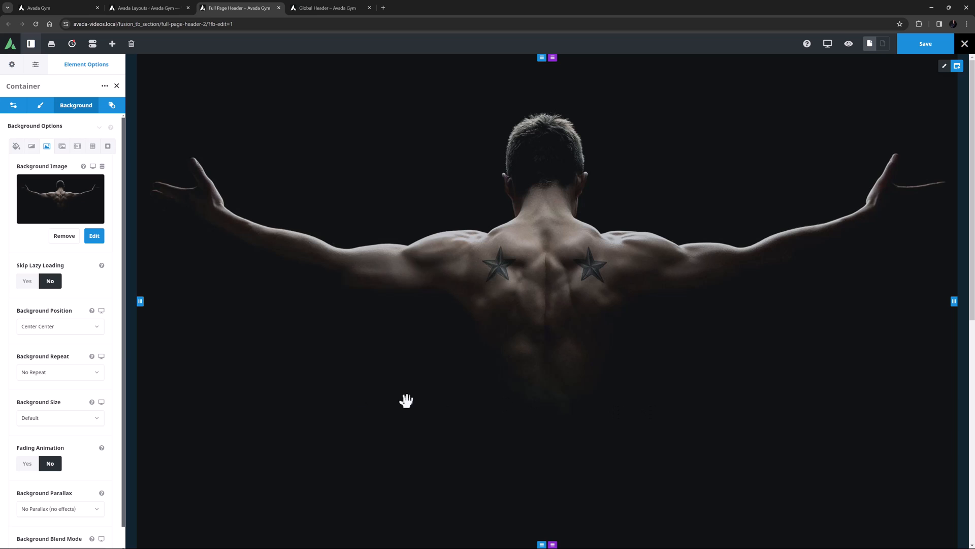
{"action": "left_click", "coordinate": [60, 326]}
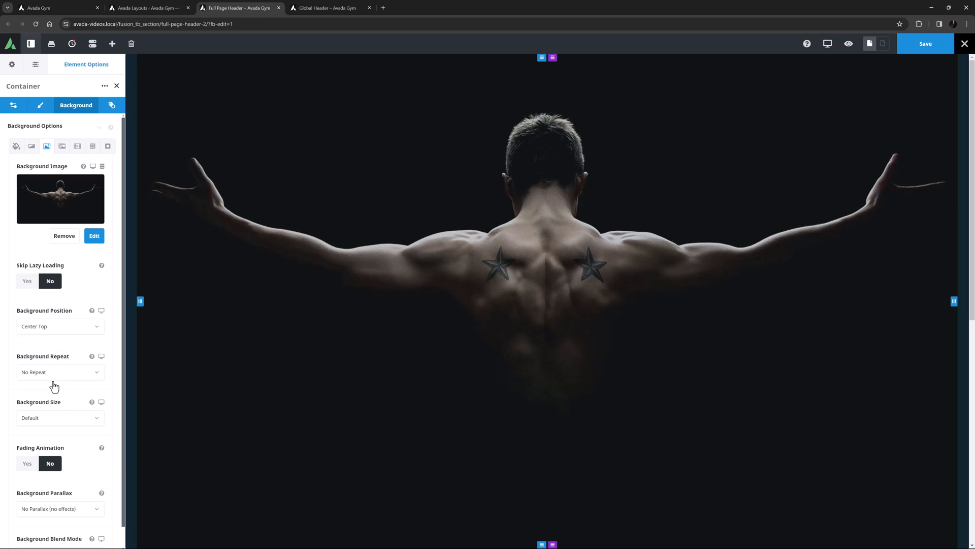
{"action": "mouse_move", "coordinate": [55, 385]}
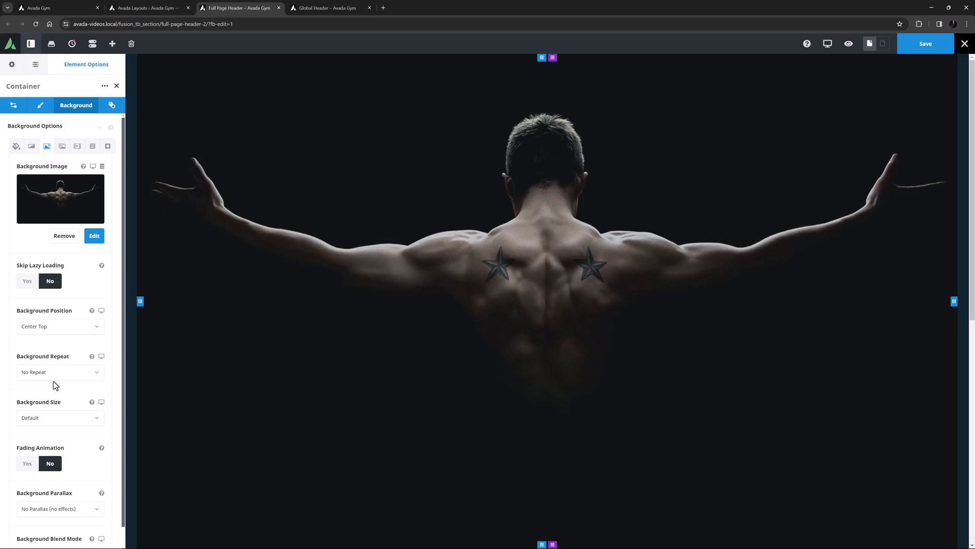
{"action": "mouse_move", "coordinate": [55, 34]}
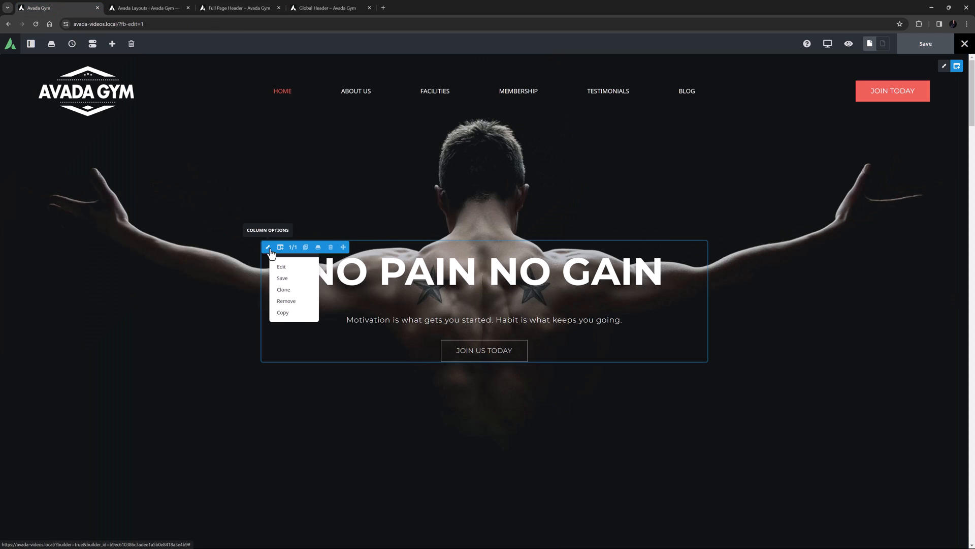
Paste the NO PAIN NO GAIN hero column into the header, replacing the empty column
{"action": "left_click", "coordinate": [281, 266]}
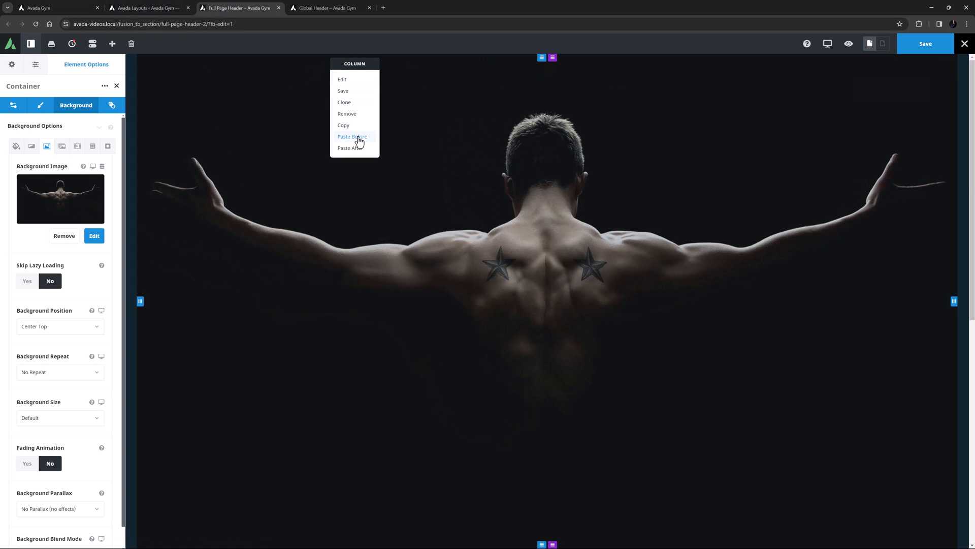
{"action": "left_click", "coordinate": [352, 136]}
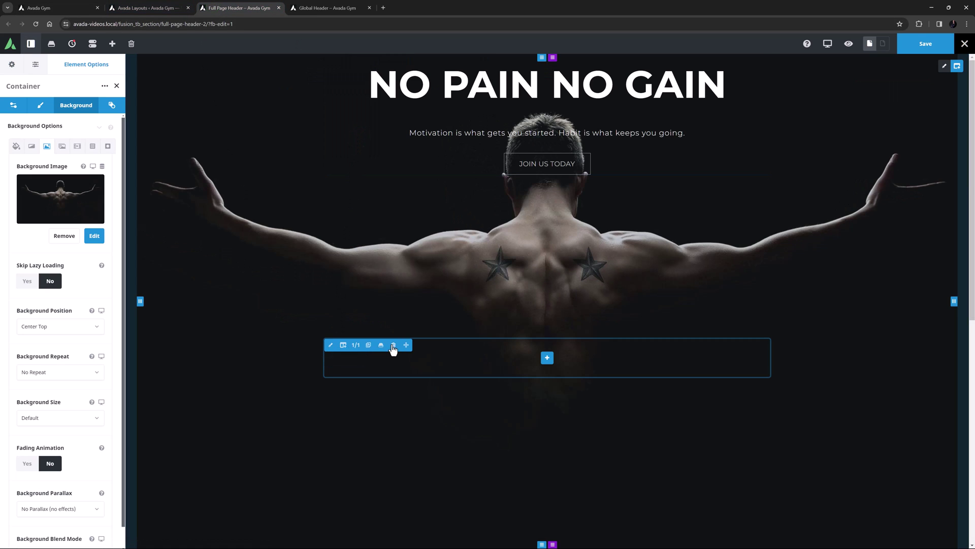
{"action": "left_click", "coordinate": [17, 105]}
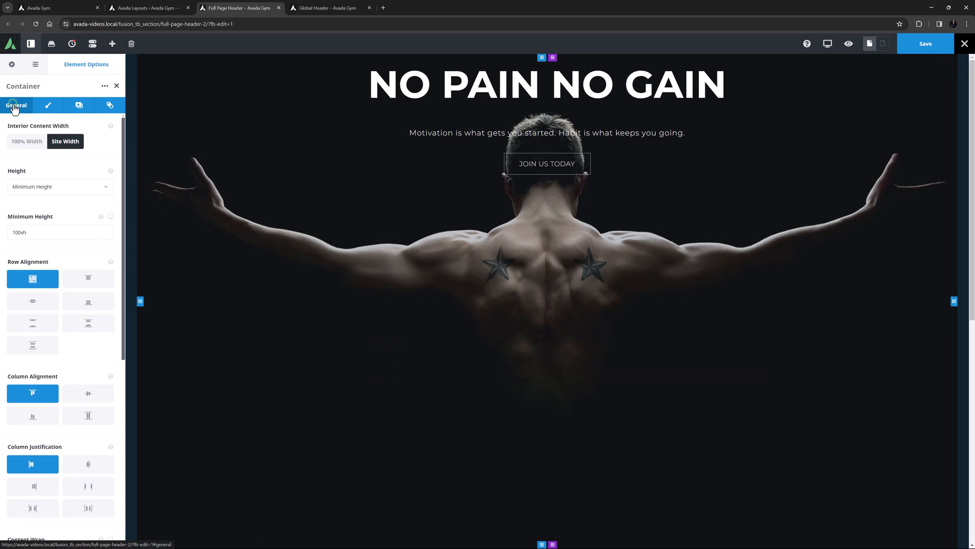
{"action": "left_click", "coordinate": [88, 393]}
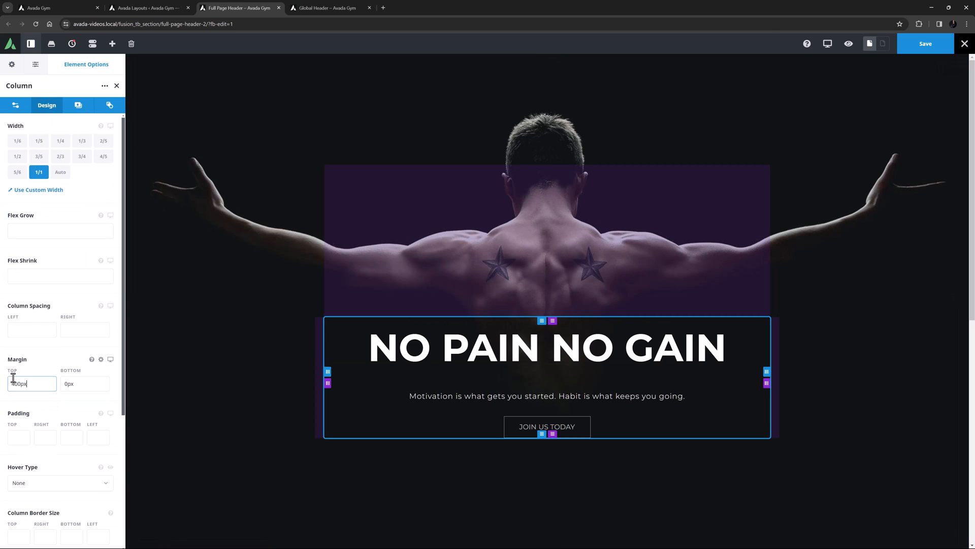
{"action": "left_click", "coordinate": [943, 66]}
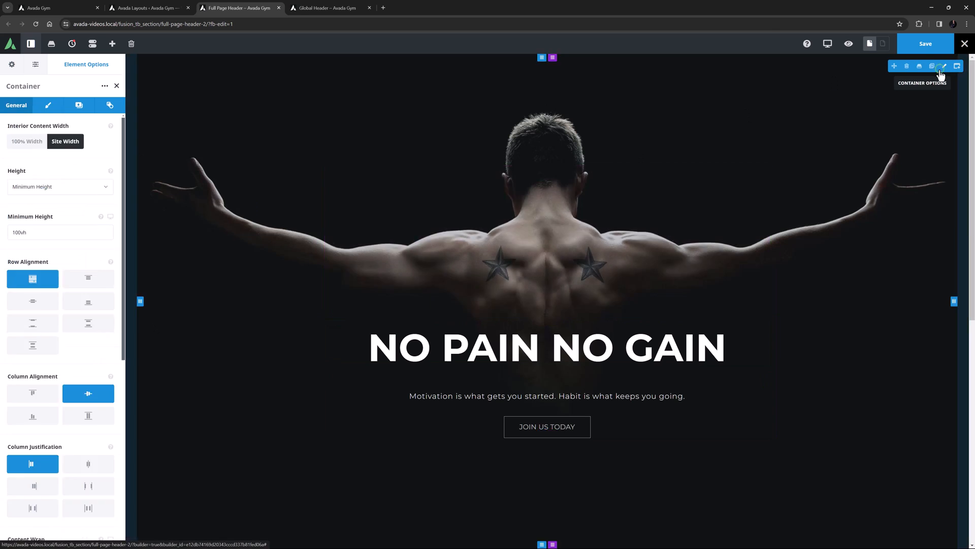
{"action": "mouse_move", "coordinate": [917, 137]}
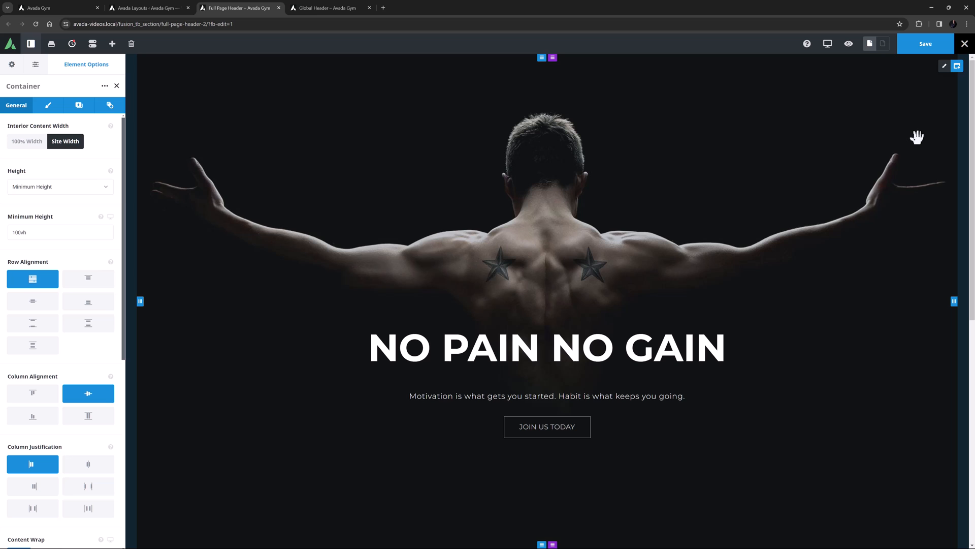
Copy the header container from the Global Header tab
{"action": "left_click", "coordinate": [330, 7]}
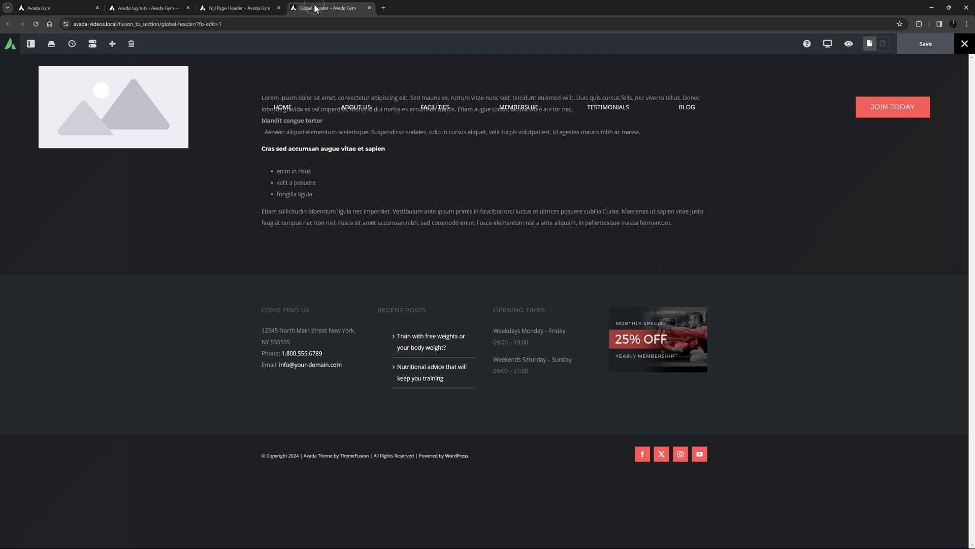
{"action": "right_click", "coordinate": [892, 106]}
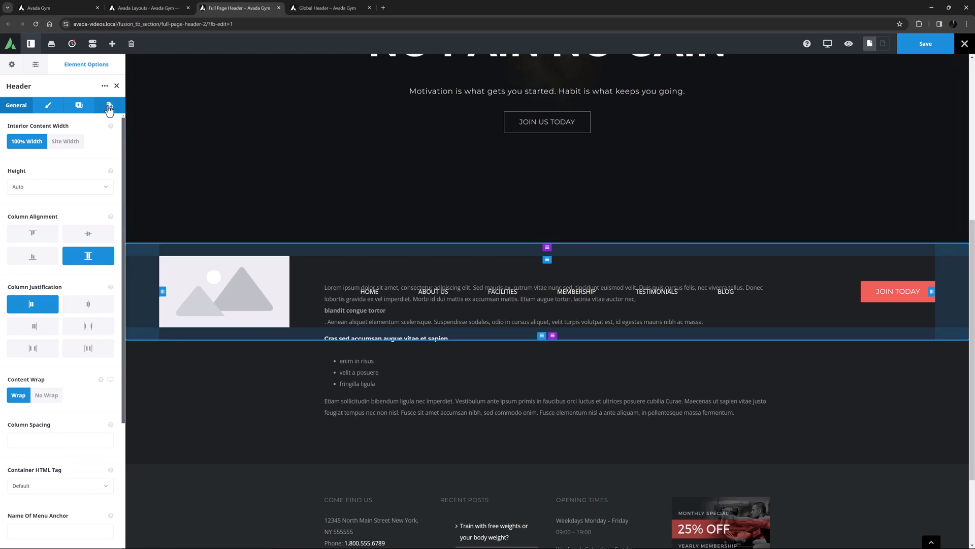
Turn off the header's absolute positioning and insert the gym logo at 250px max width
{"action": "left_click", "coordinate": [110, 105]}
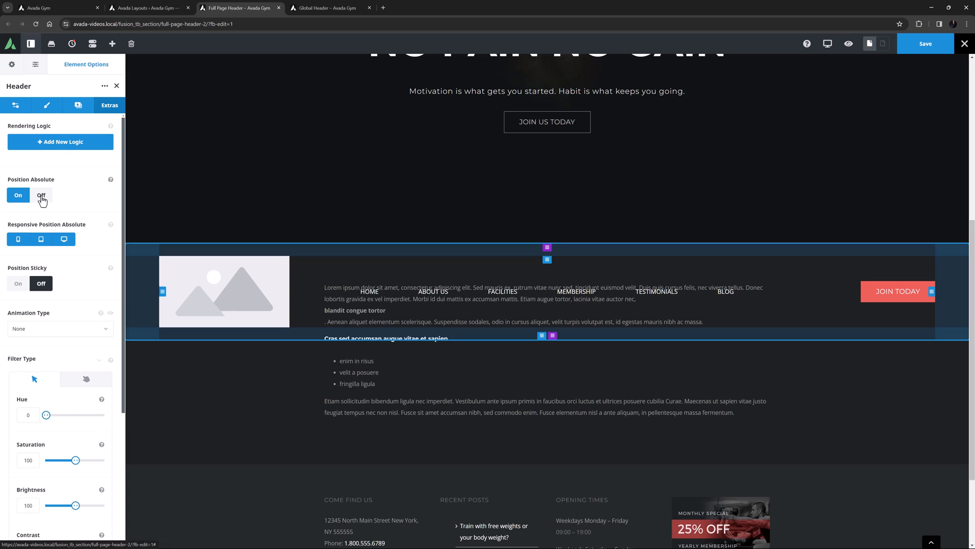
{"action": "left_click", "coordinate": [41, 195]}
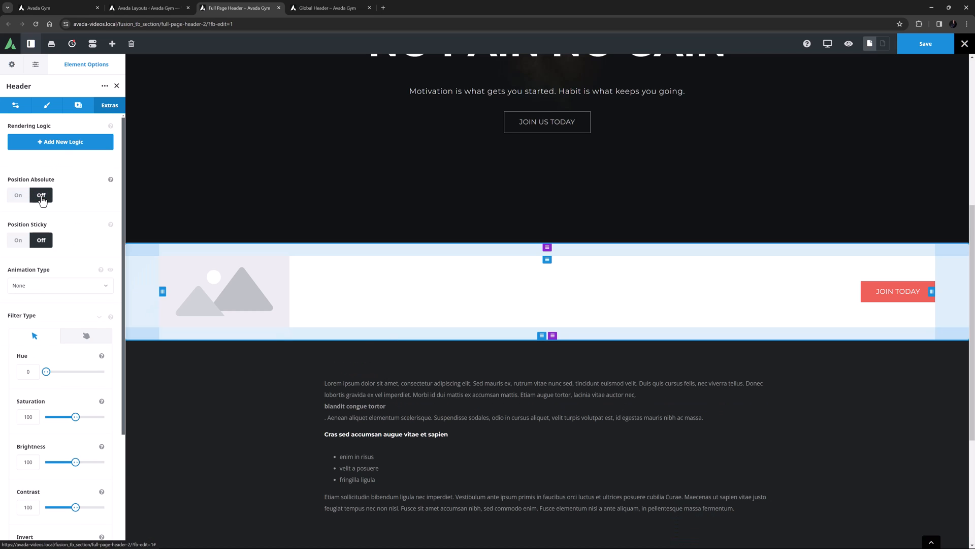
{"action": "left_click", "coordinate": [224, 290]}
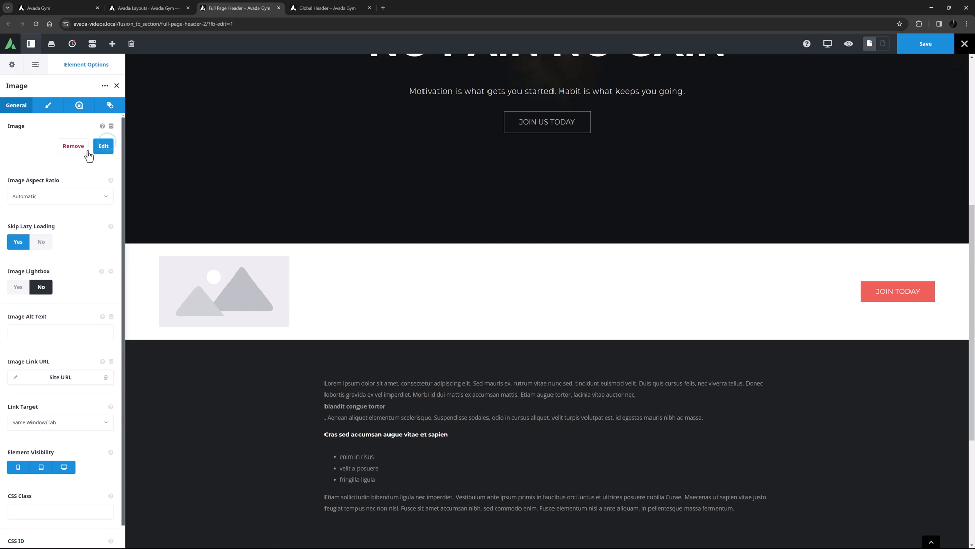
{"action": "left_click", "coordinate": [102, 146]}
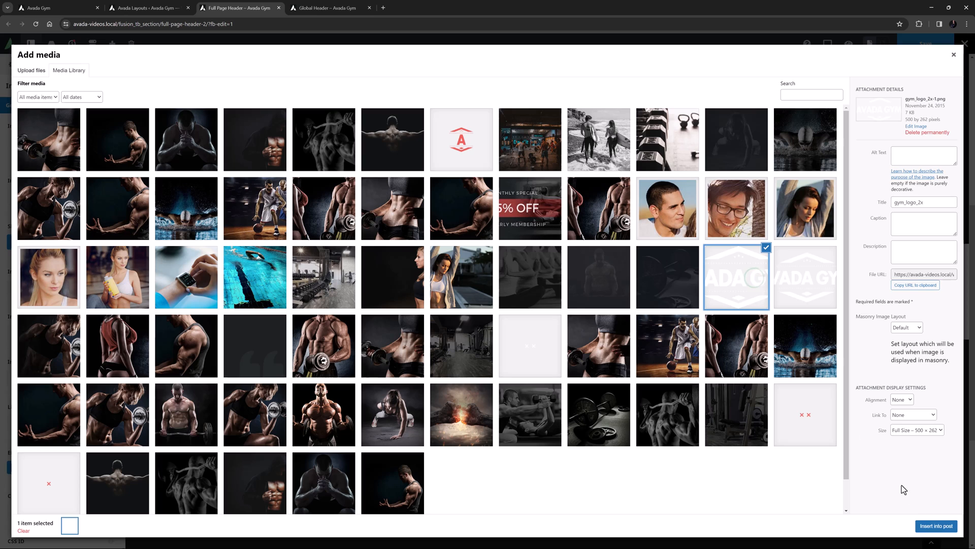
{"action": "left_click", "coordinate": [936, 525]}
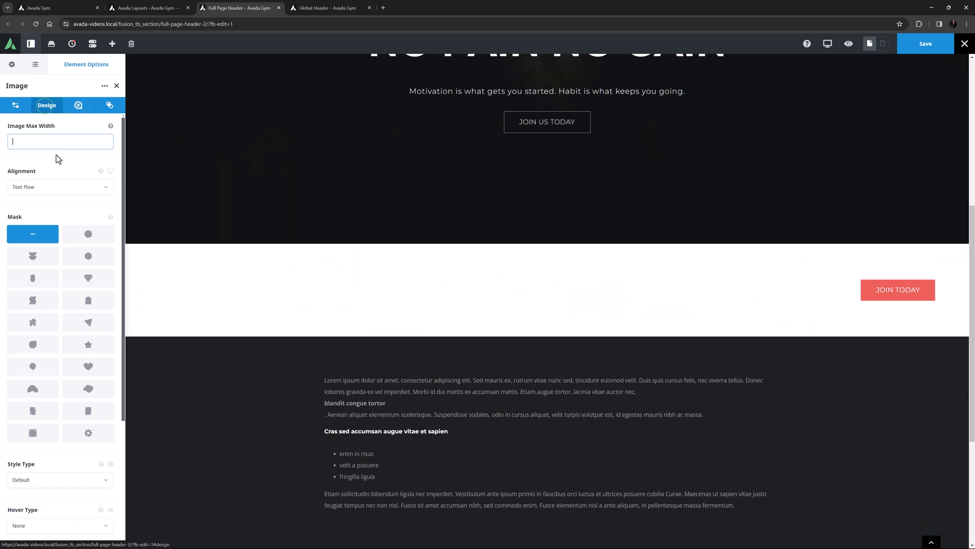
{"action": "type", "text": "250px"}
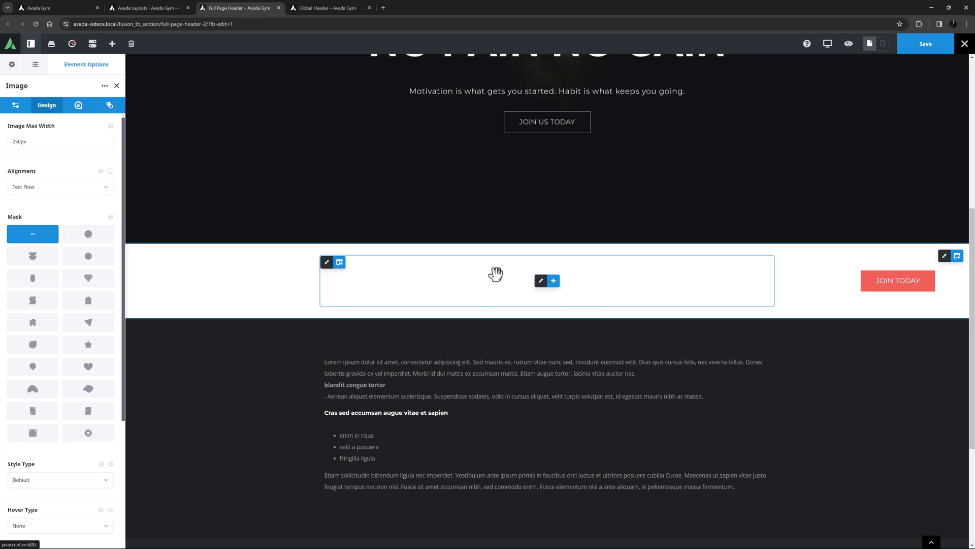
Set the menu element's font size to 20px
{"action": "left_click", "coordinate": [546, 280]}
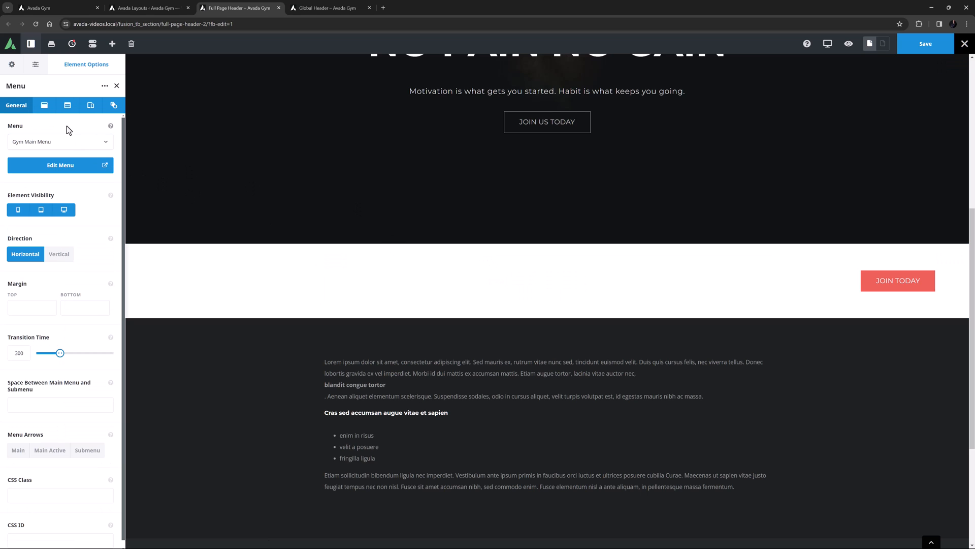
{"action": "left_click", "coordinate": [44, 105]}
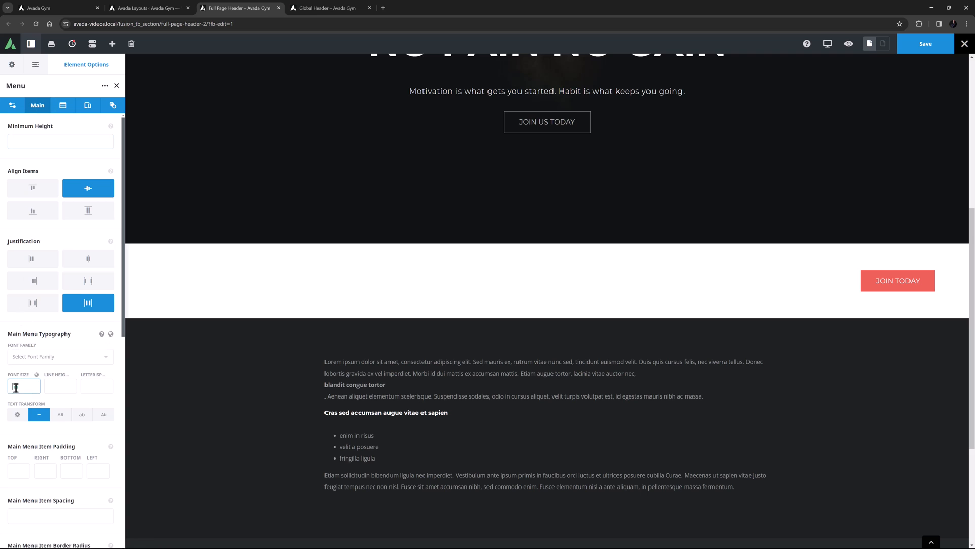
{"action": "type", "text": "20px"}
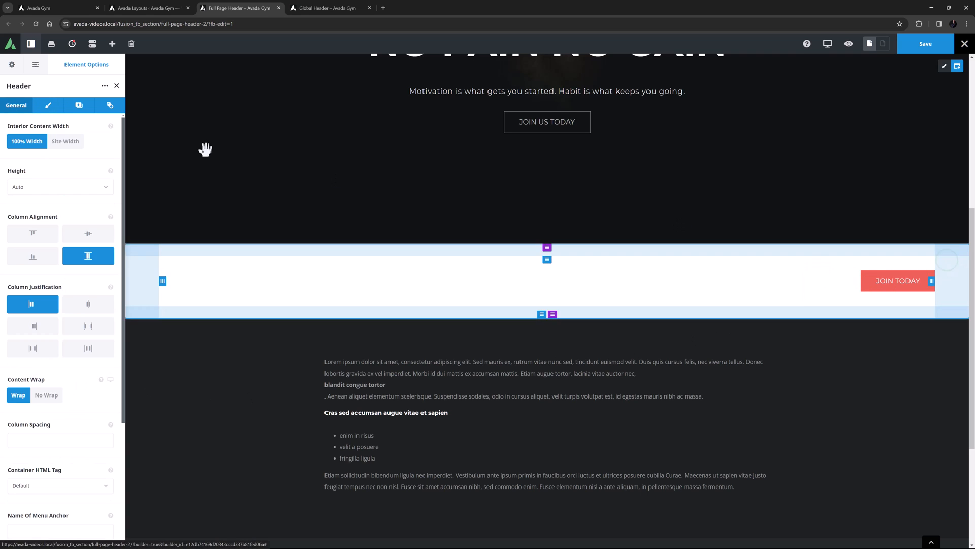
Give the header 25px/4% padding and a dark global background colour
{"action": "left_click", "coordinate": [47, 105]}
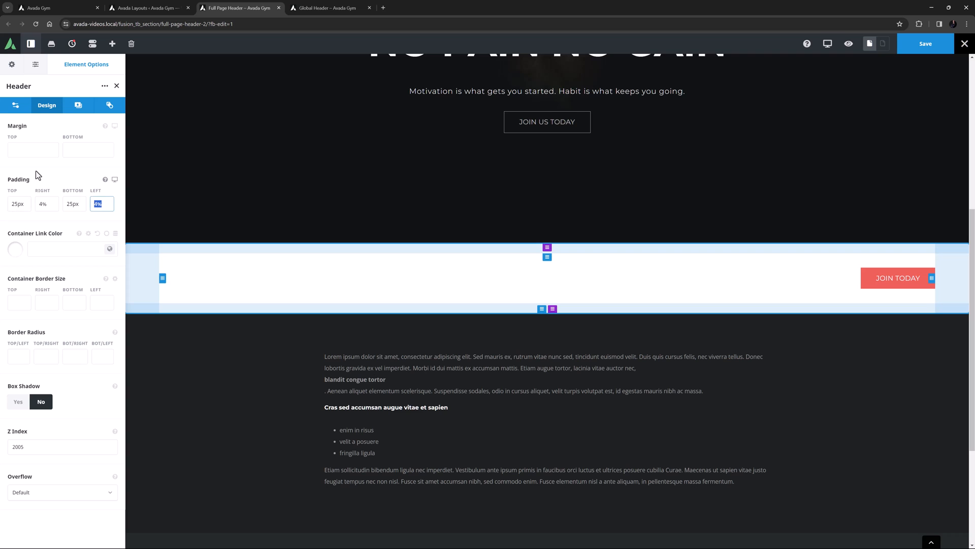
{"action": "left_click", "coordinate": [79, 106]}
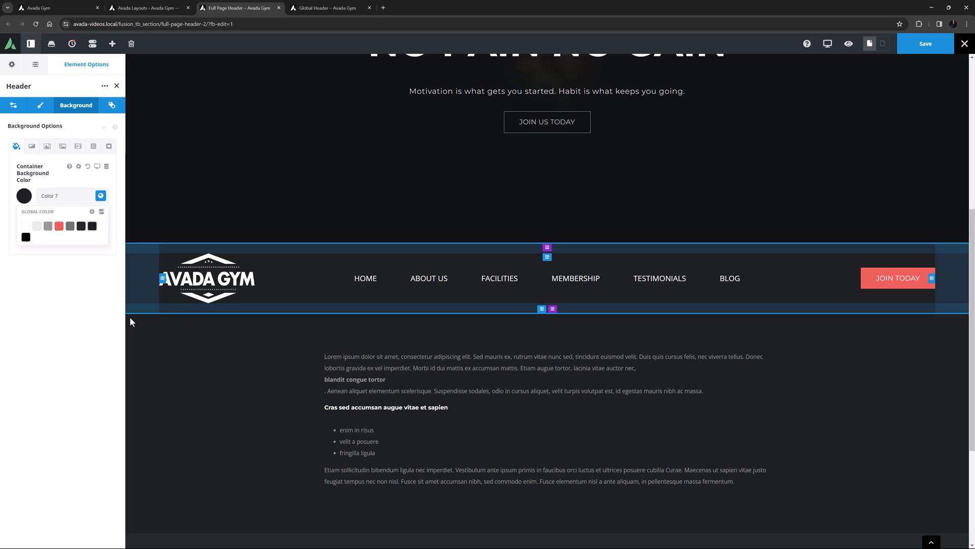
{"action": "left_click", "coordinate": [207, 278]}
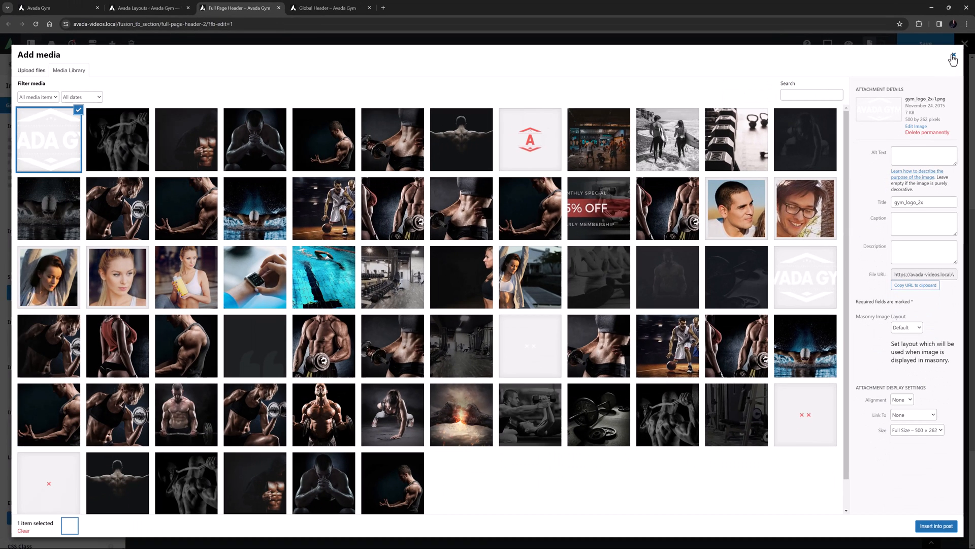
{"action": "left_click", "coordinate": [952, 58]}
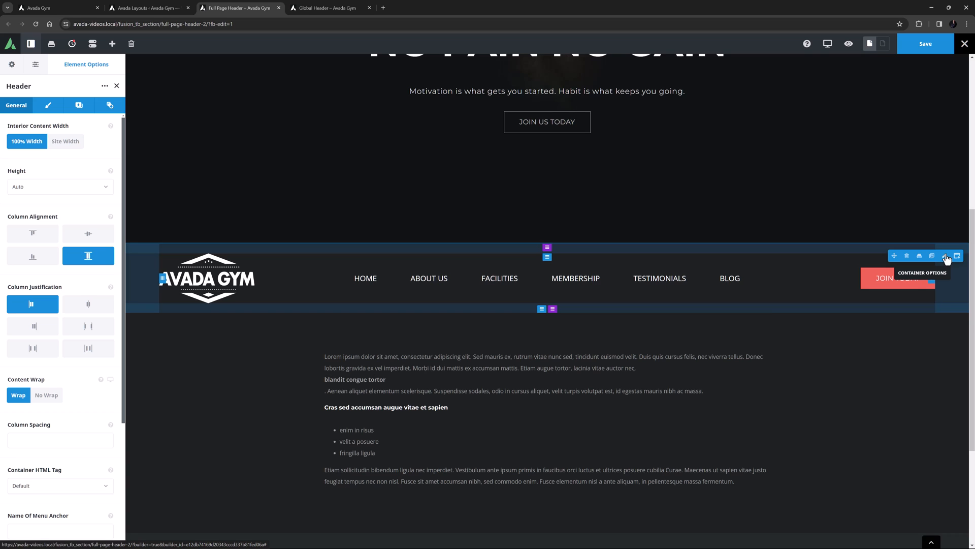
{"action": "scroll", "scroll_direction": "up", "scroll_amount": 3}
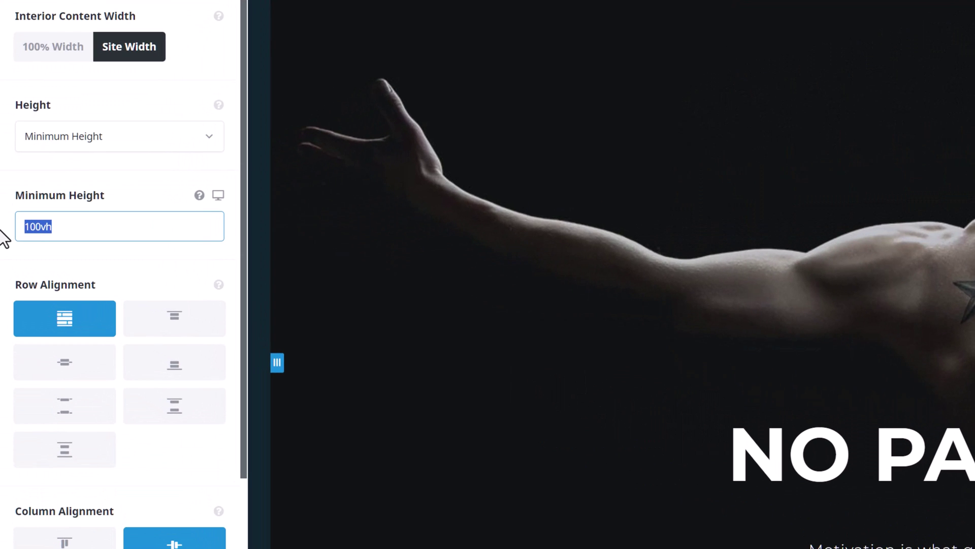
Change the hero's Minimum Height to calc(100vh - 181px)
{"action": "type", "text": "calc"}
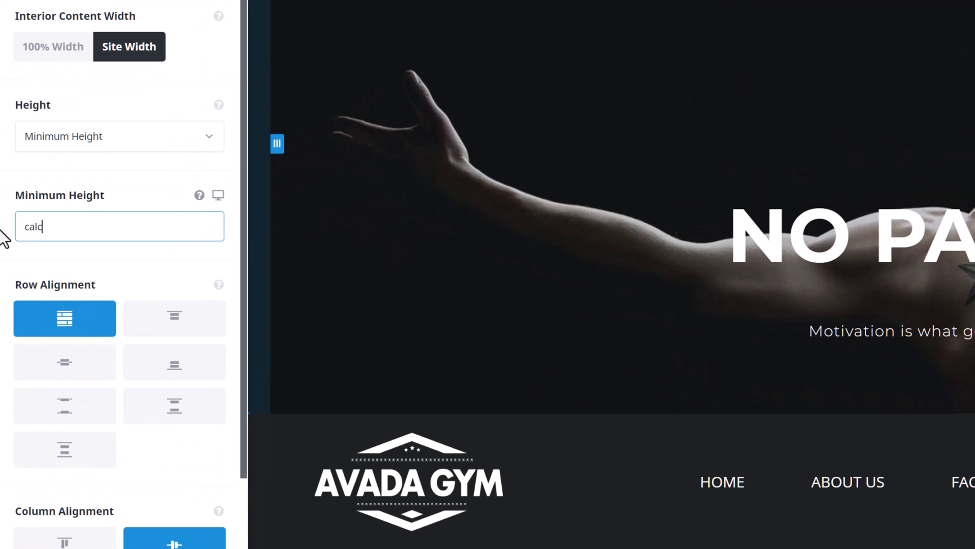
{"action": "type", "text": "(1"}
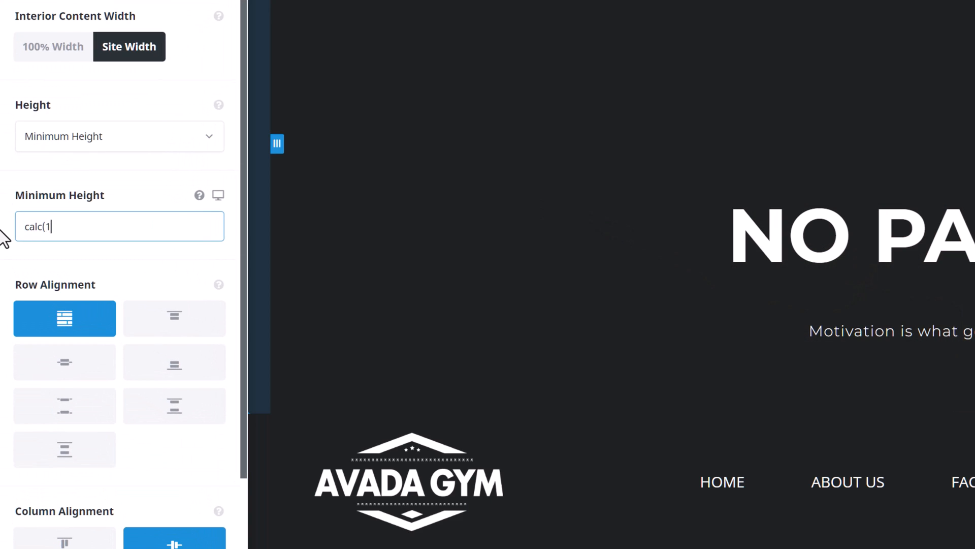
{"action": "type", "text": "00vh"}
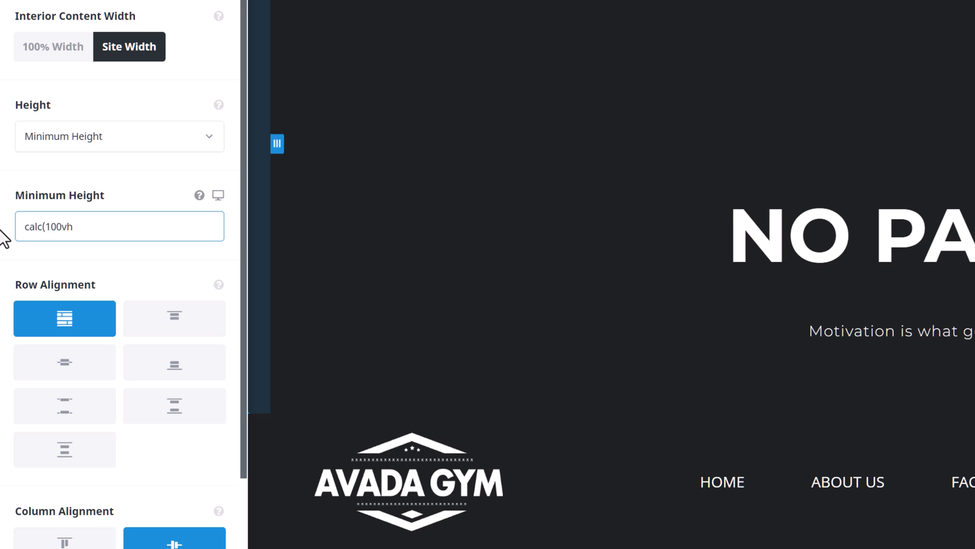
{"action": "type", "text": "- 181px"}
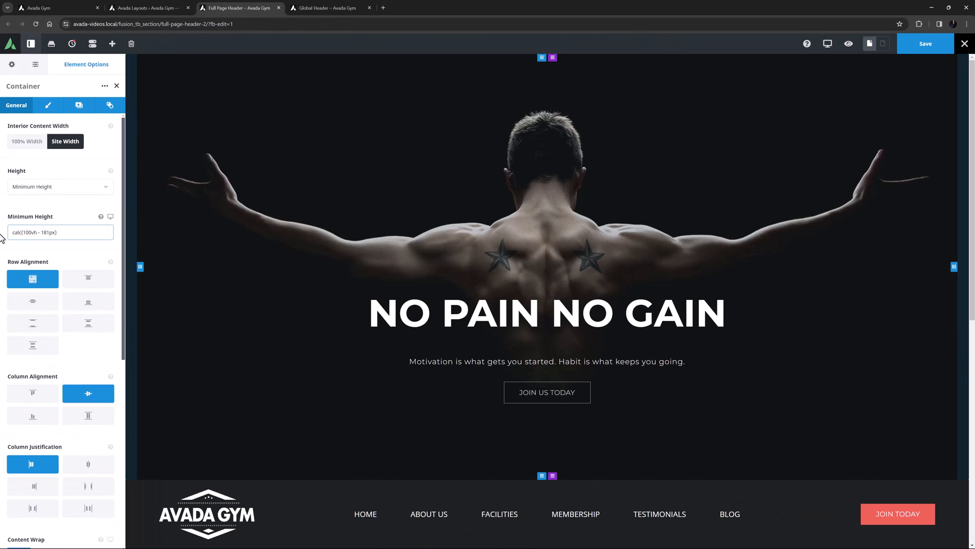
{"action": "left_click", "coordinate": [59, 232]}
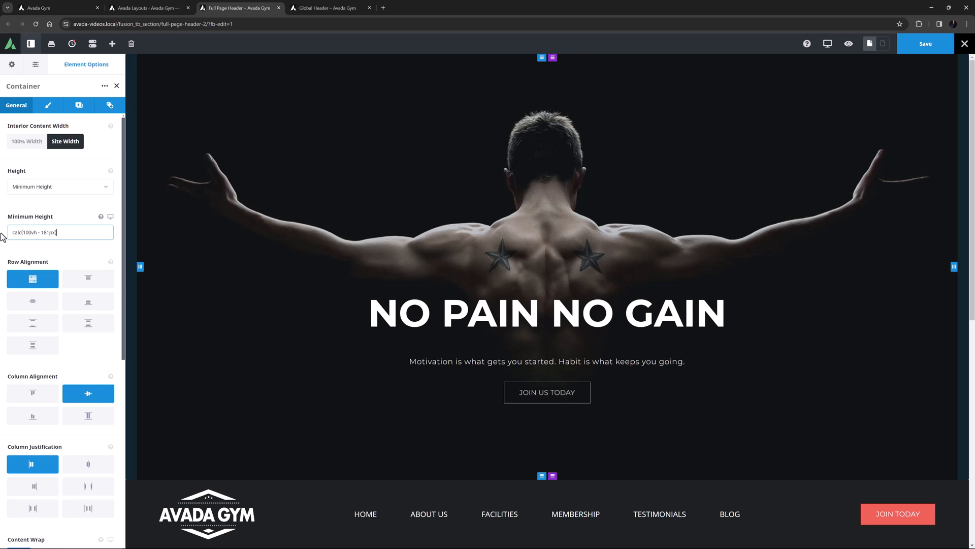
{"action": "mouse_move", "coordinate": [11, 228]}
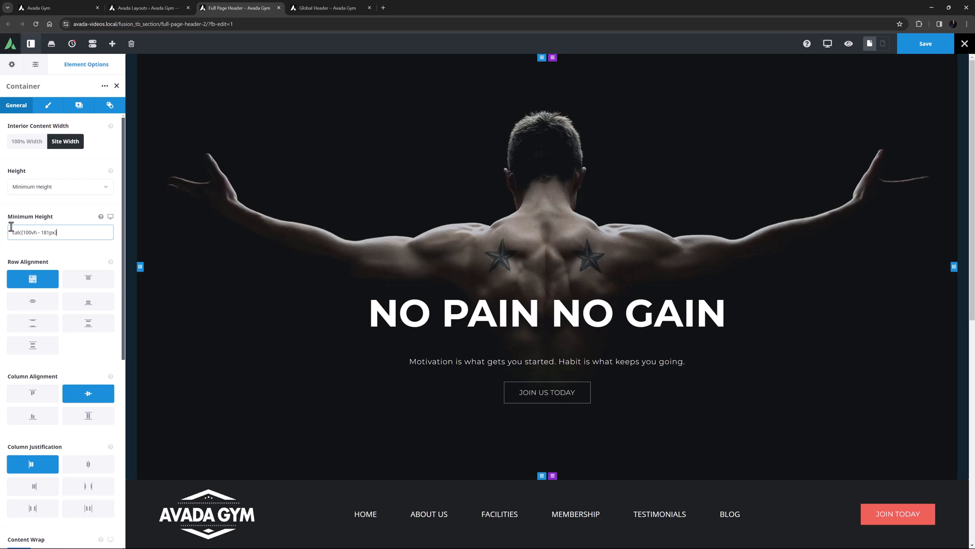
{"action": "mouse_move", "coordinate": [30, 214]}
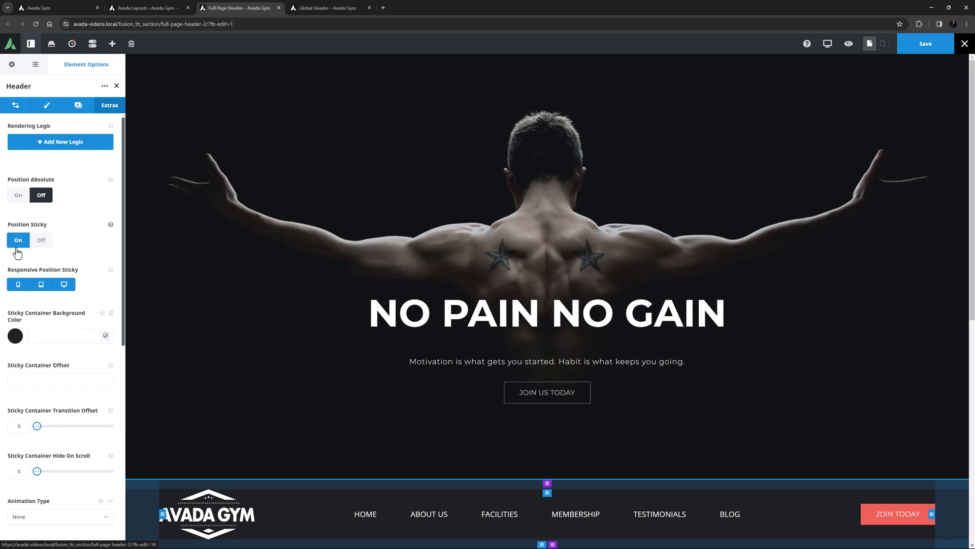
{"action": "mouse_move", "coordinate": [41, 285]}
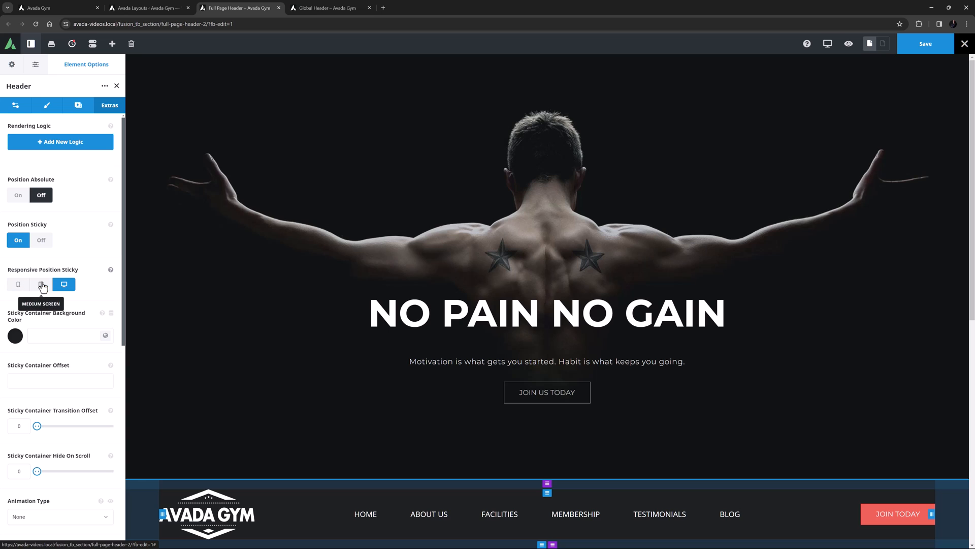
Set the sticky container background to global Color 8 with reduced opacity
{"action": "left_click", "coordinate": [15, 336]}
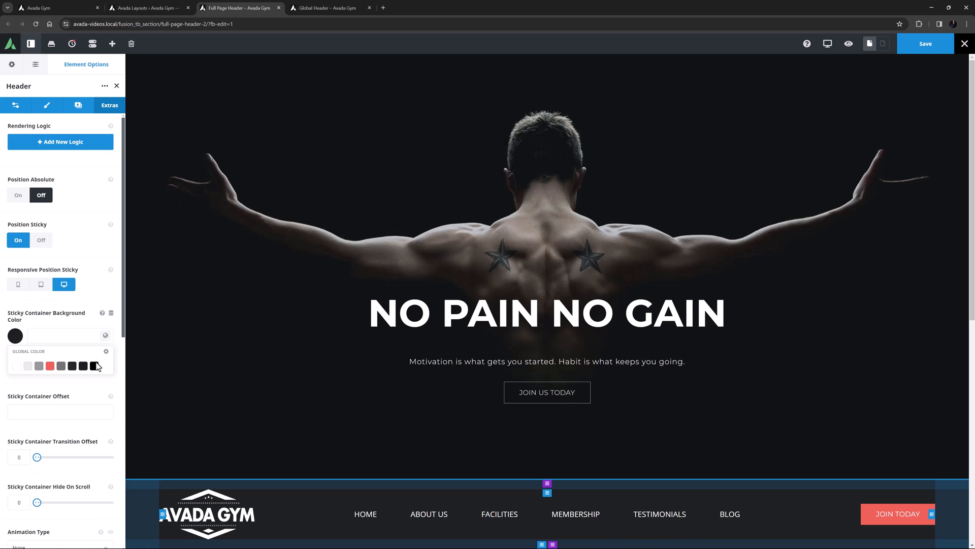
{"action": "left_click", "coordinate": [94, 366]}
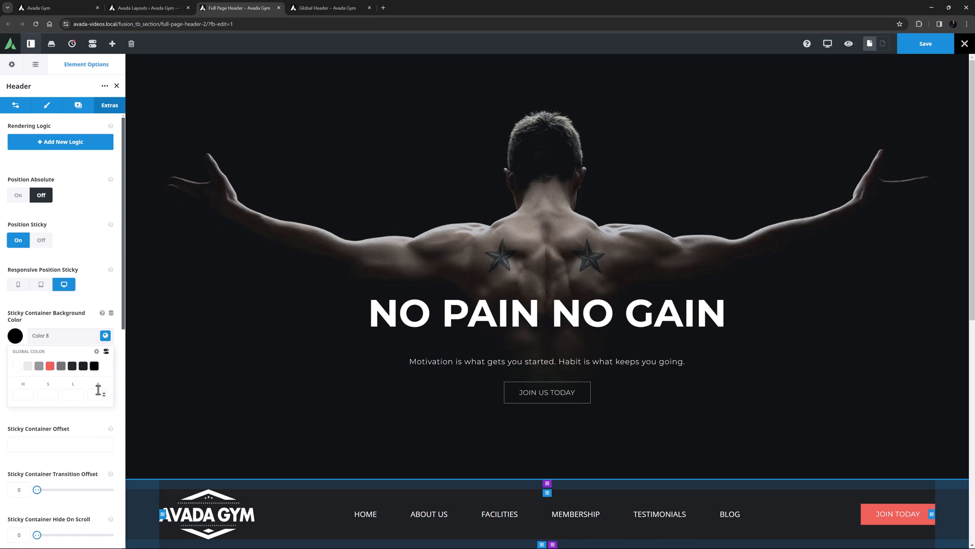
{"action": "left_click", "coordinate": [97, 394]}
{"action": "type", "text": ".5"}
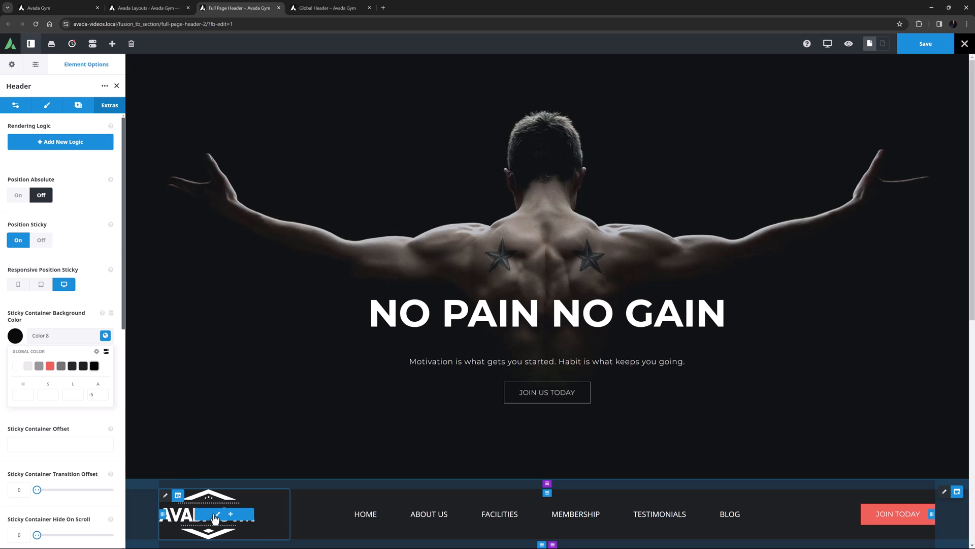
Set the gym logo's Image Sticky Max Width to 150px
{"action": "left_click", "coordinate": [224, 513]}
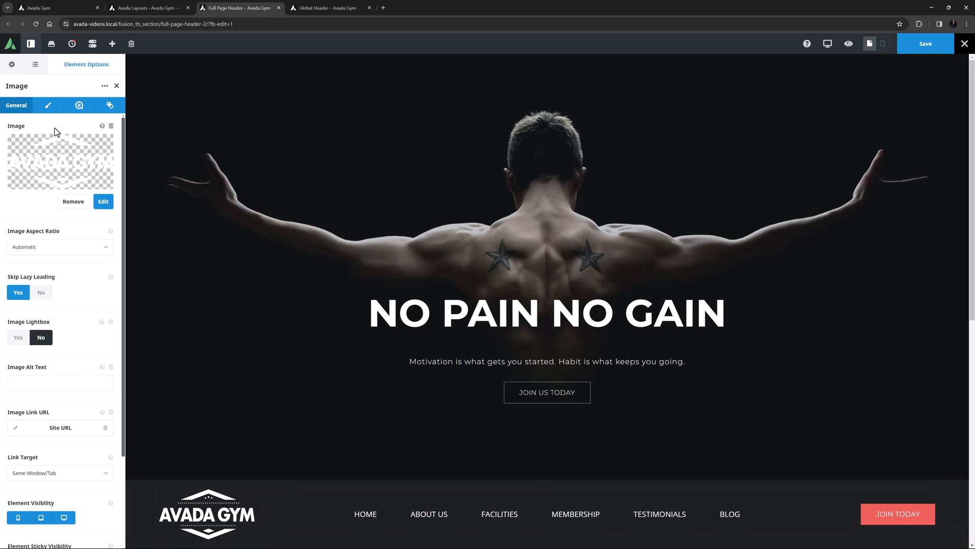
{"action": "left_click", "coordinate": [47, 105]}
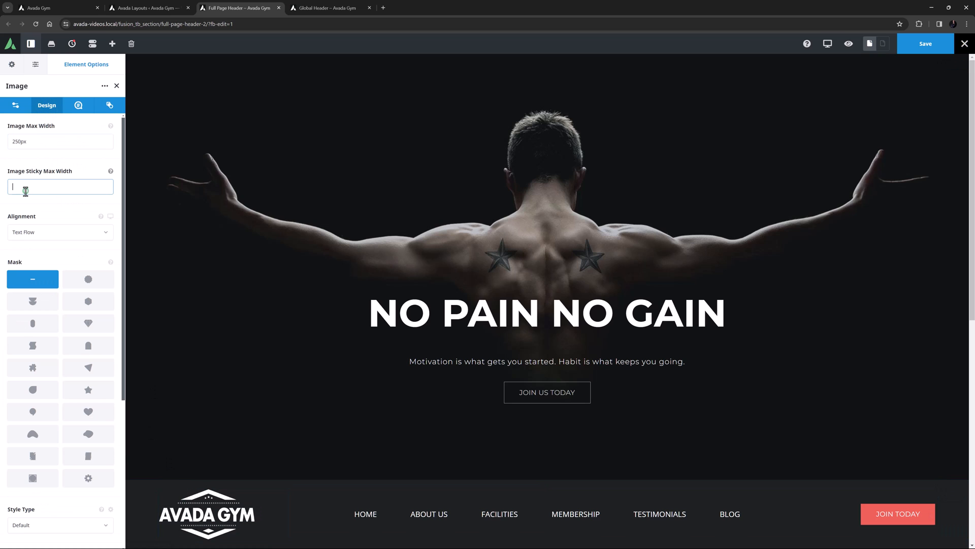
{"action": "type", "text": "150"}
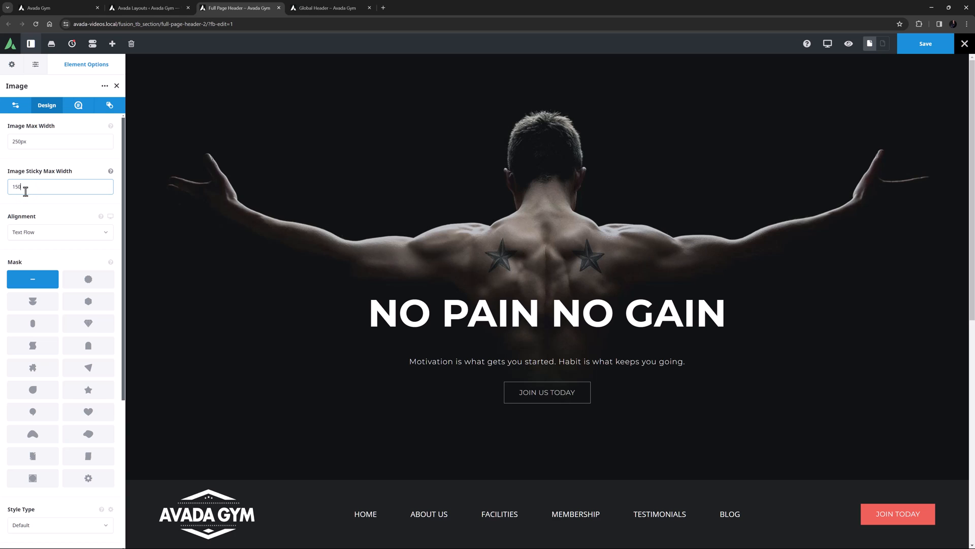
{"action": "type", "text": "px"}
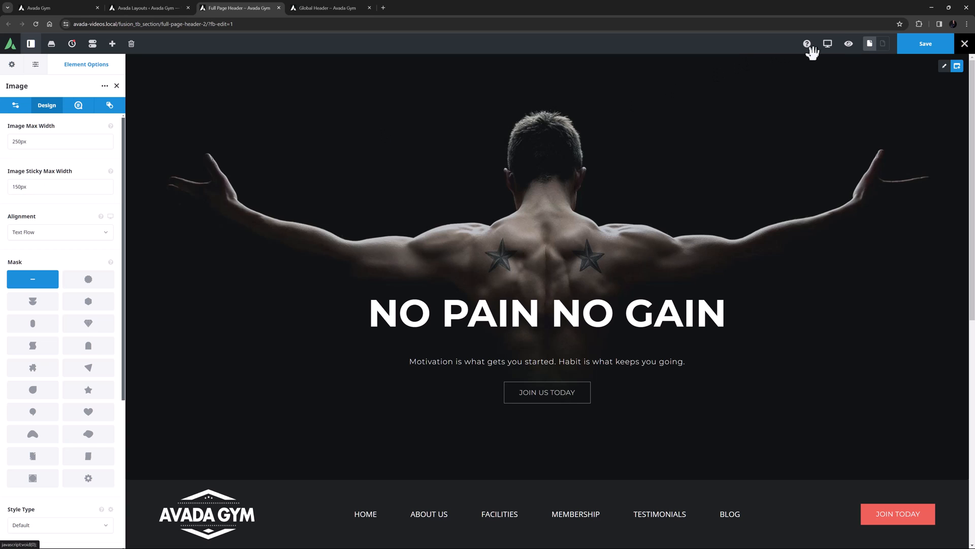
Preview the page at tablet width and bring up the header container's options
{"action": "left_click", "coordinate": [827, 44]}
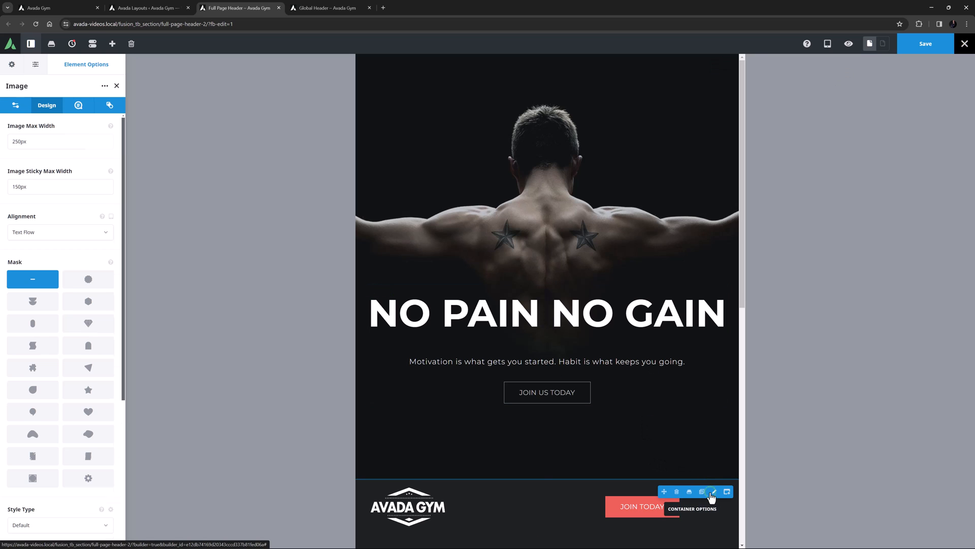
{"action": "left_click", "coordinate": [713, 492]}
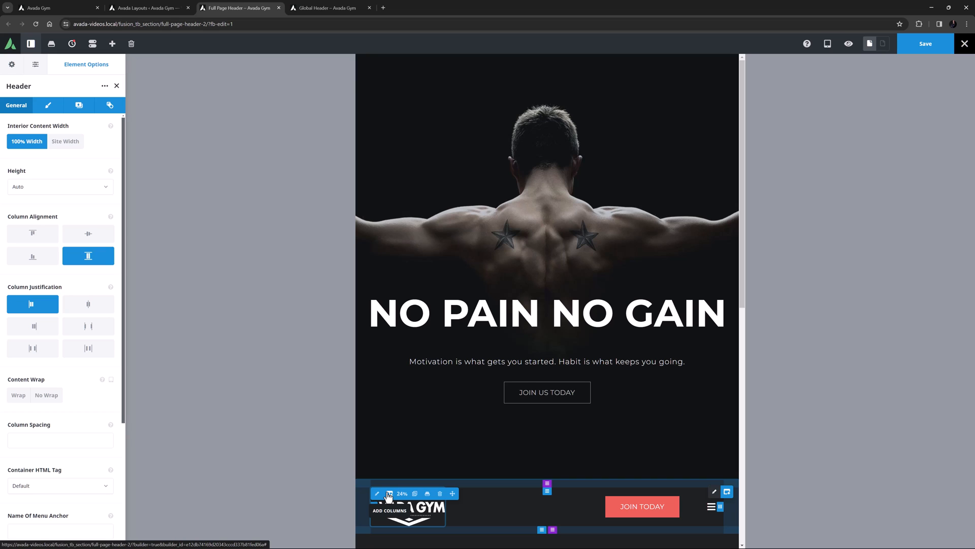
Clone the hero container from the Navigator and edit the copy's settings
{"action": "left_click", "coordinate": [36, 64]}
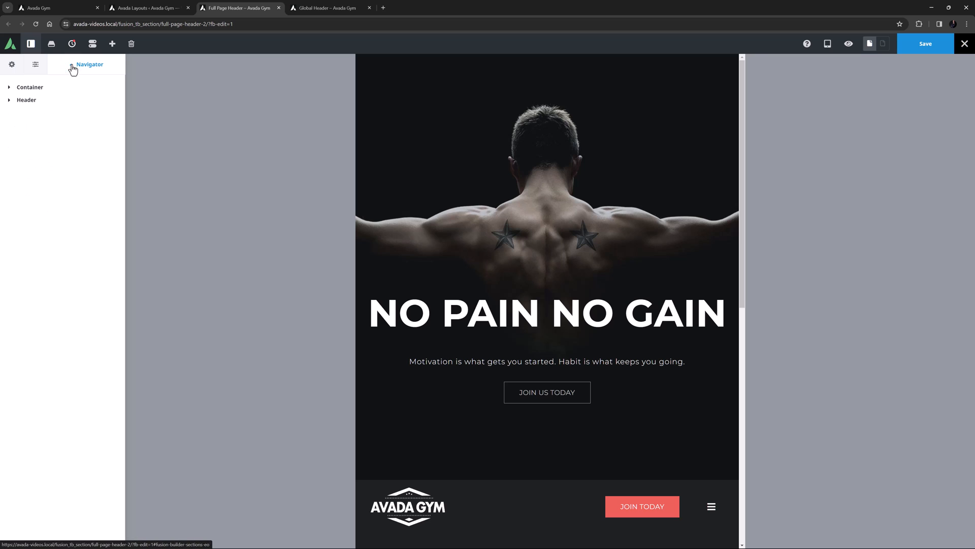
{"action": "left_click", "coordinate": [9, 86]}
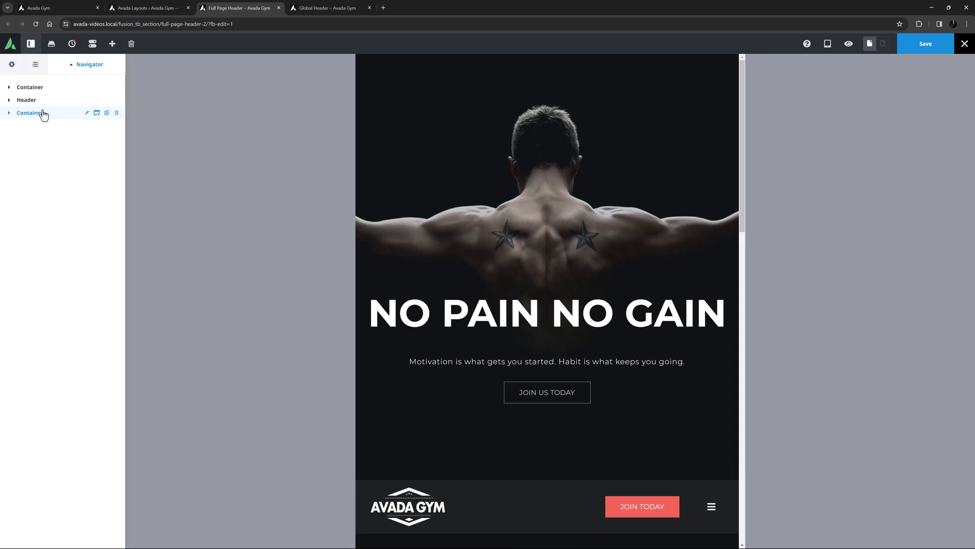
{"action": "mouse_move", "coordinate": [45, 116]}
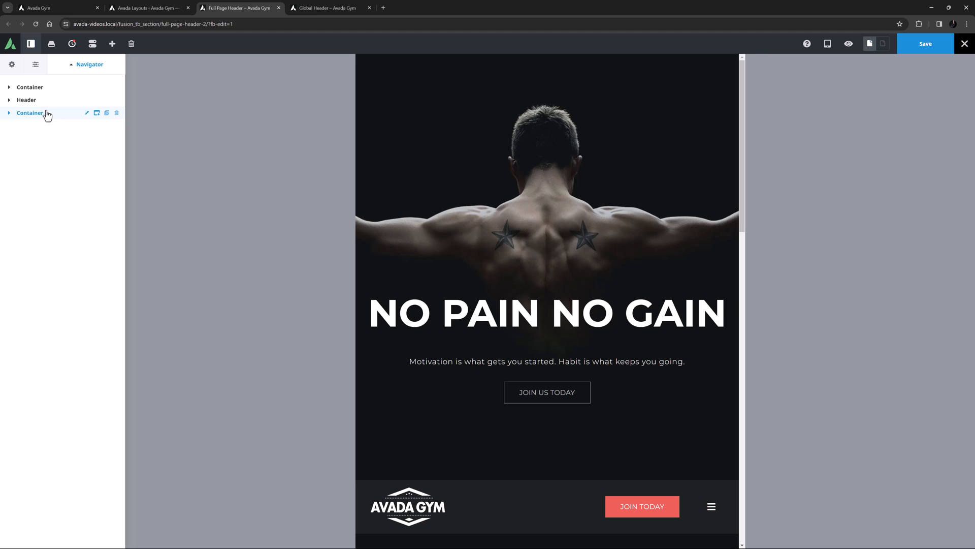
{"action": "left_click", "coordinate": [87, 112]}
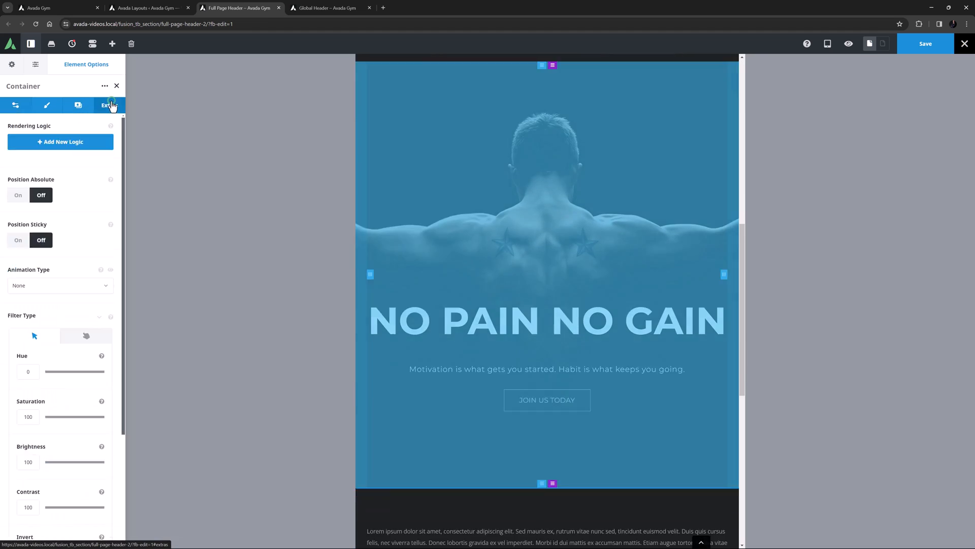
Give the copied hero a rendering condition: Device Type Not Equal To Desktop
{"action": "left_click", "coordinate": [60, 141]}
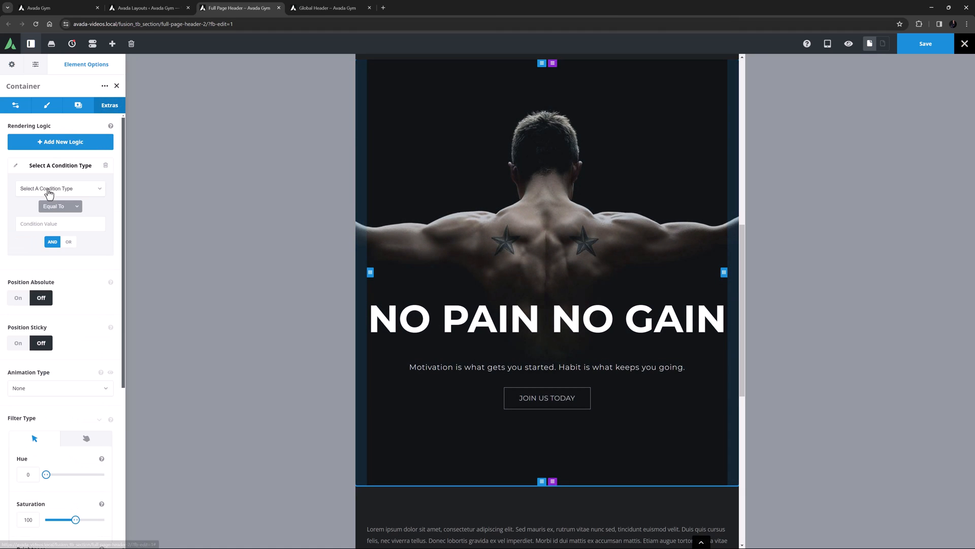
{"action": "left_click", "coordinate": [60, 188]}
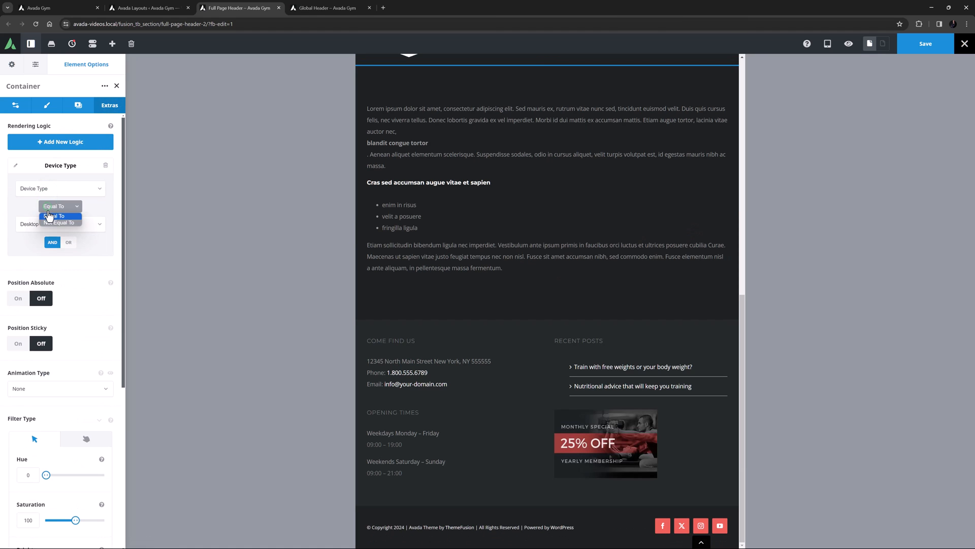
{"action": "left_click", "coordinate": [56, 220]}
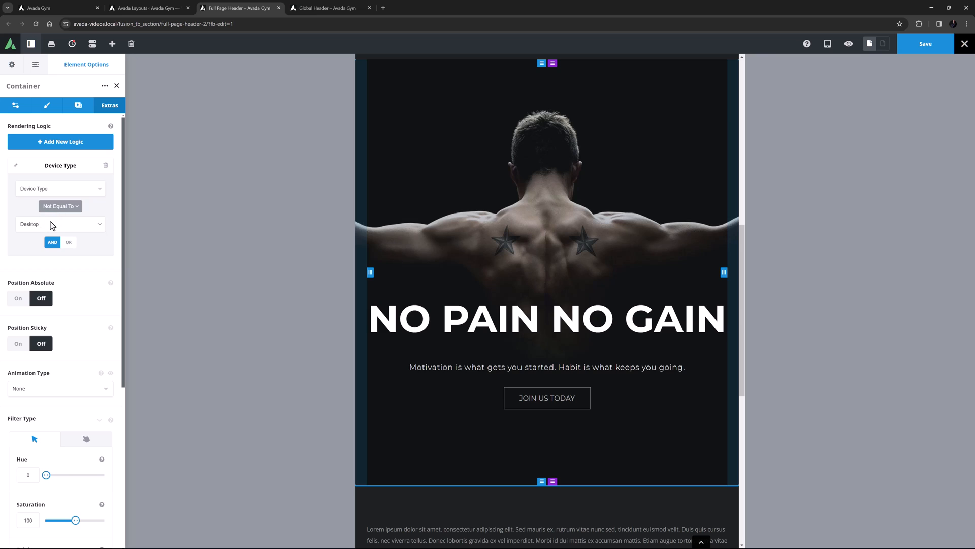
{"action": "mouse_move", "coordinate": [51, 225]}
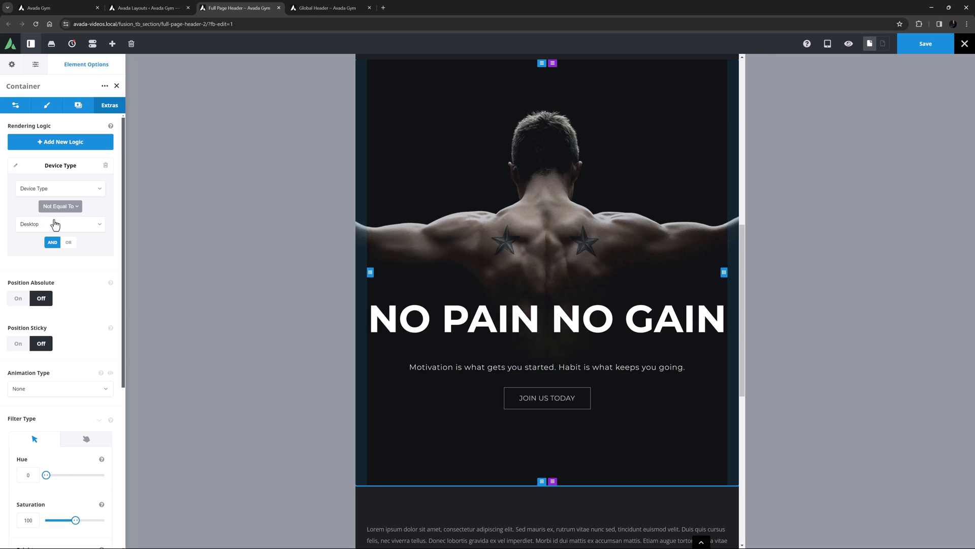
Add a Device Type Equal To Desktop condition to the original hero container
{"action": "left_click", "coordinate": [36, 64]}
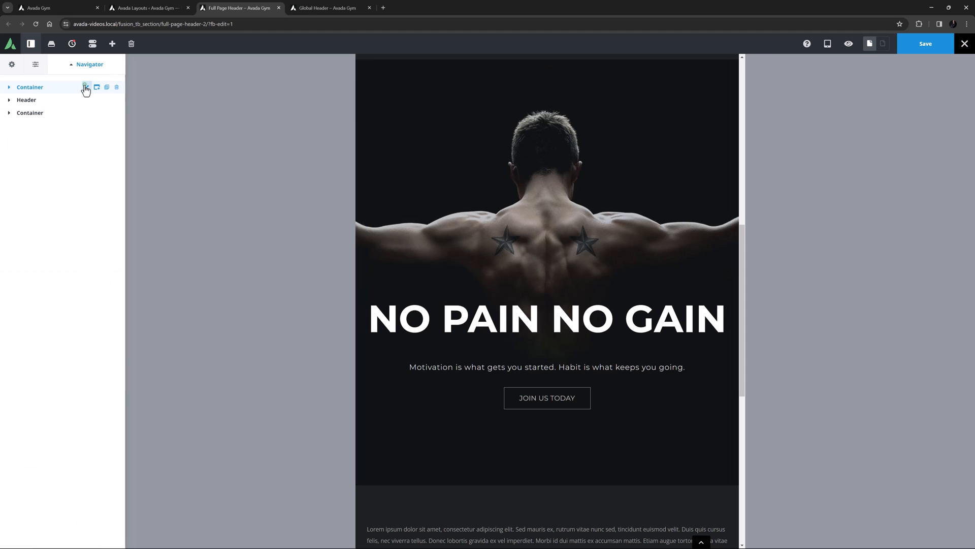
{"action": "left_click", "coordinate": [86, 87]}
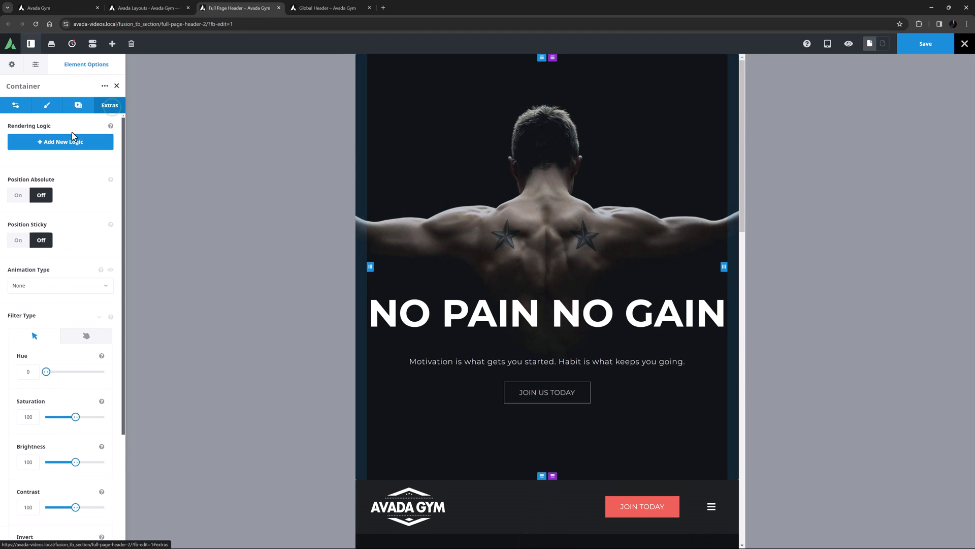
{"action": "left_click", "coordinate": [60, 141]}
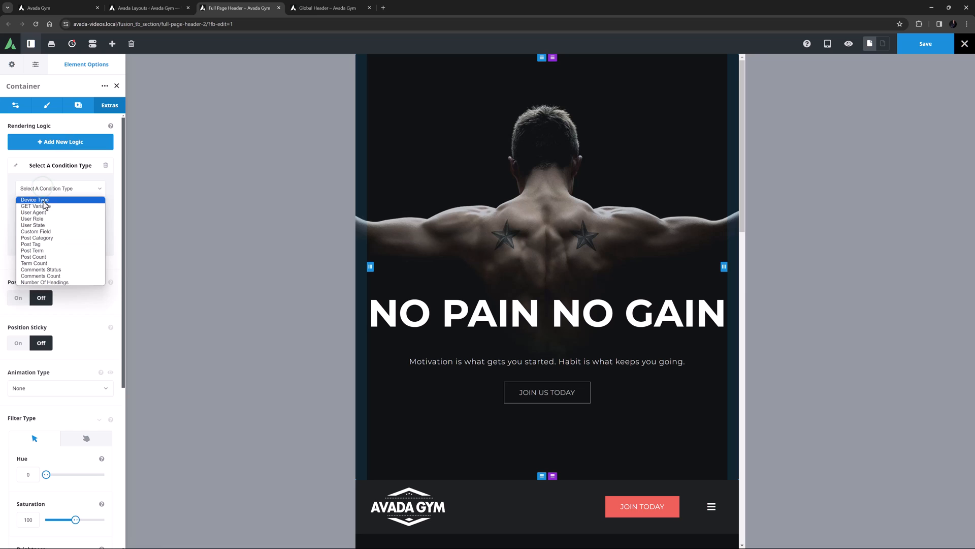
{"action": "left_click", "coordinate": [35, 200]}
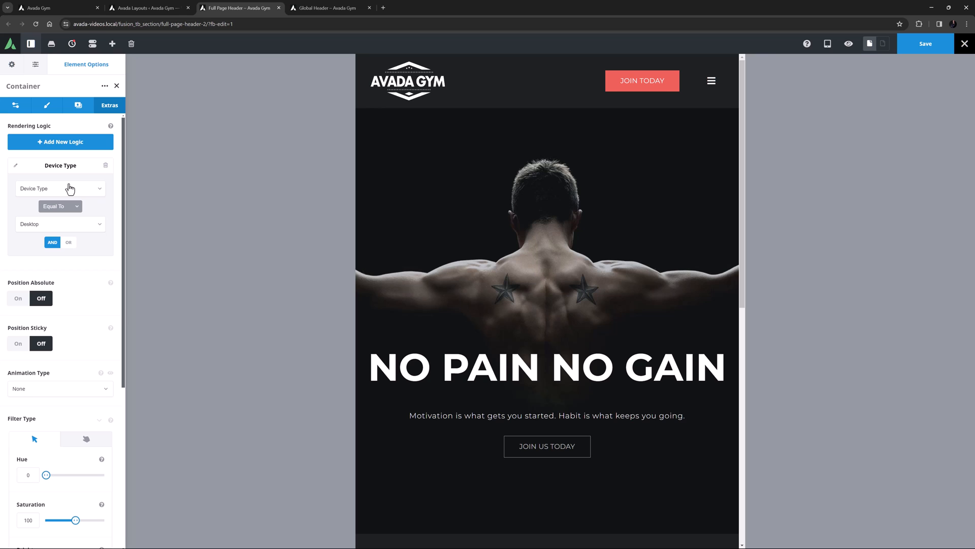
{"action": "mouse_move", "coordinate": [712, 128]}
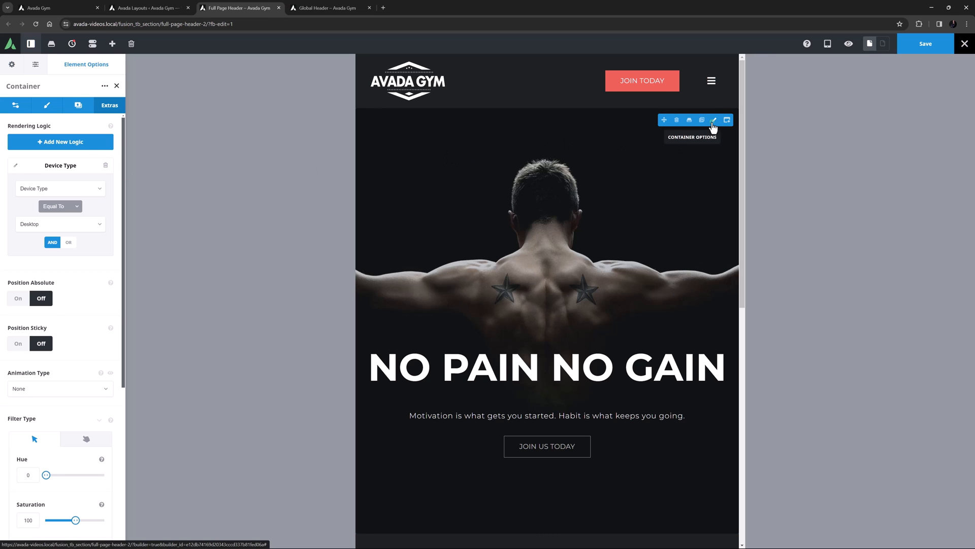
Remove the mobile hero's minimum height and adjust its heading column's width and margins
{"action": "left_click", "coordinate": [17, 105]}
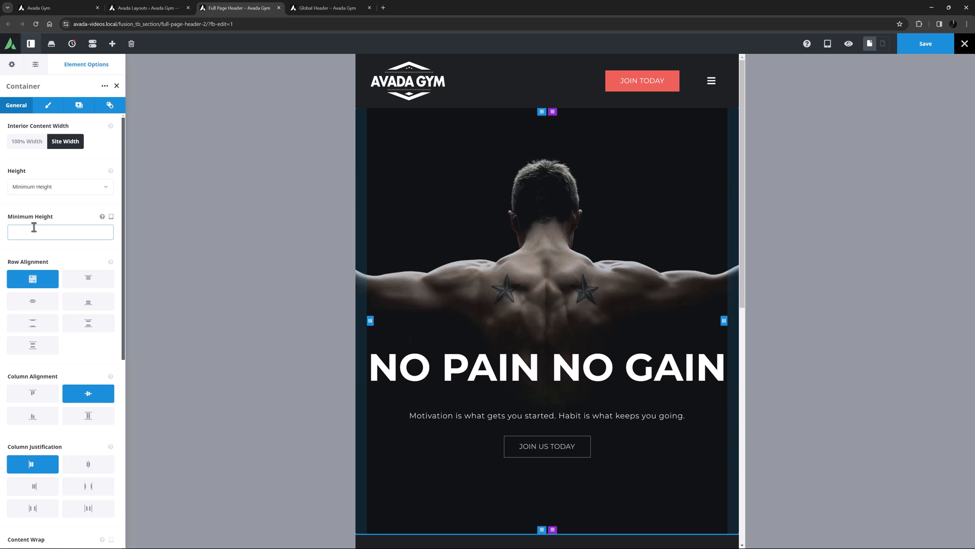
{"action": "left_click", "coordinate": [548, 320]}
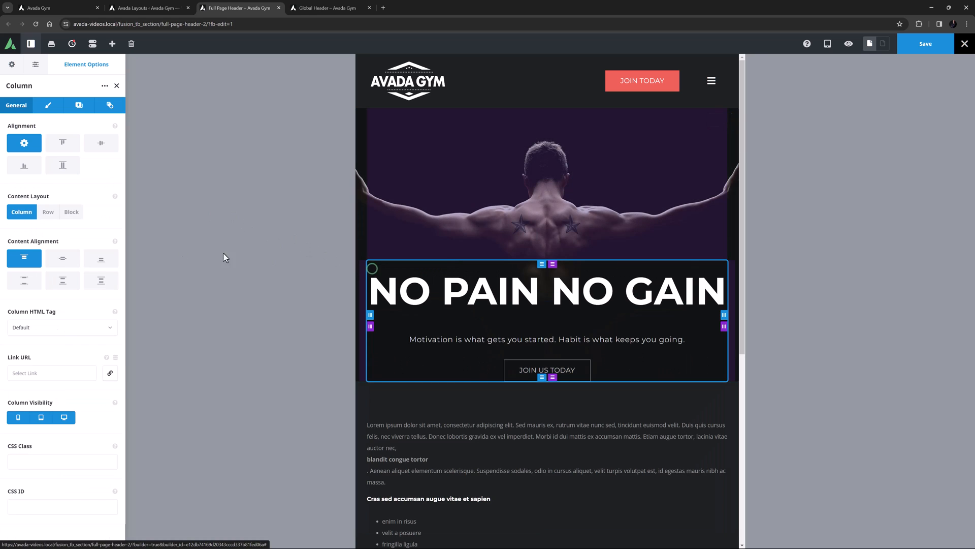
{"action": "left_click", "coordinate": [46, 105]}
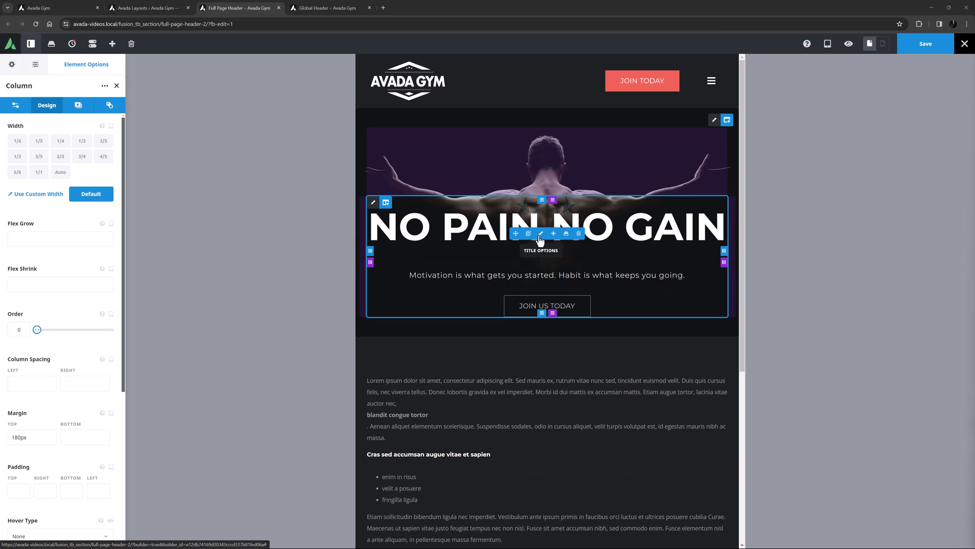
Set the NO PAIN NO GAIN heading's font size to 56px
{"action": "left_click", "coordinate": [541, 233]}
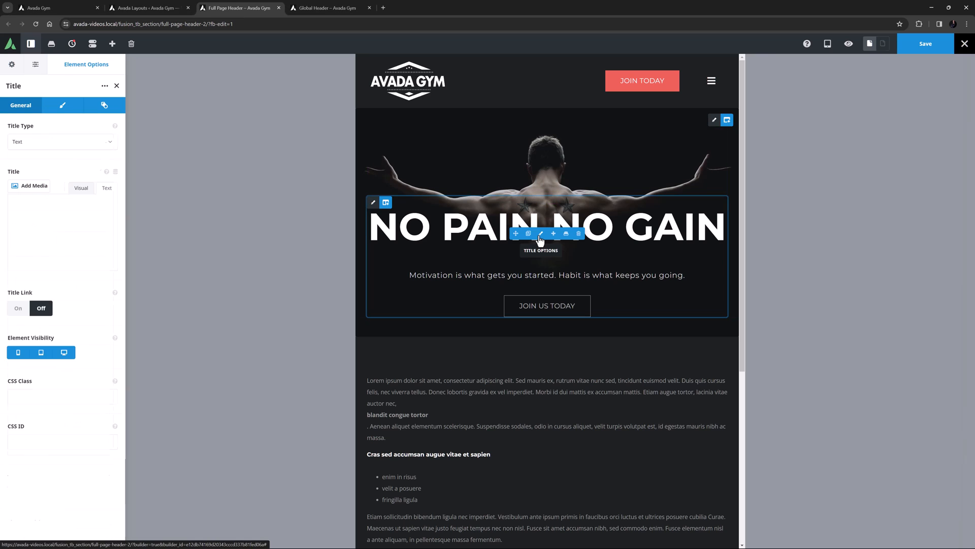
{"action": "left_click", "coordinate": [62, 104]}
{"action": "type", "text": "56"}
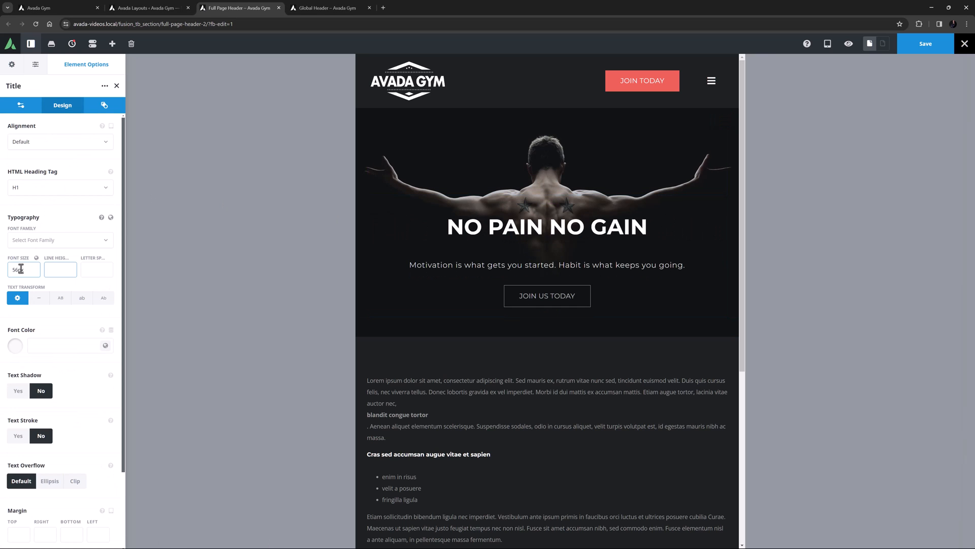
{"action": "left_click", "coordinate": [61, 269]}
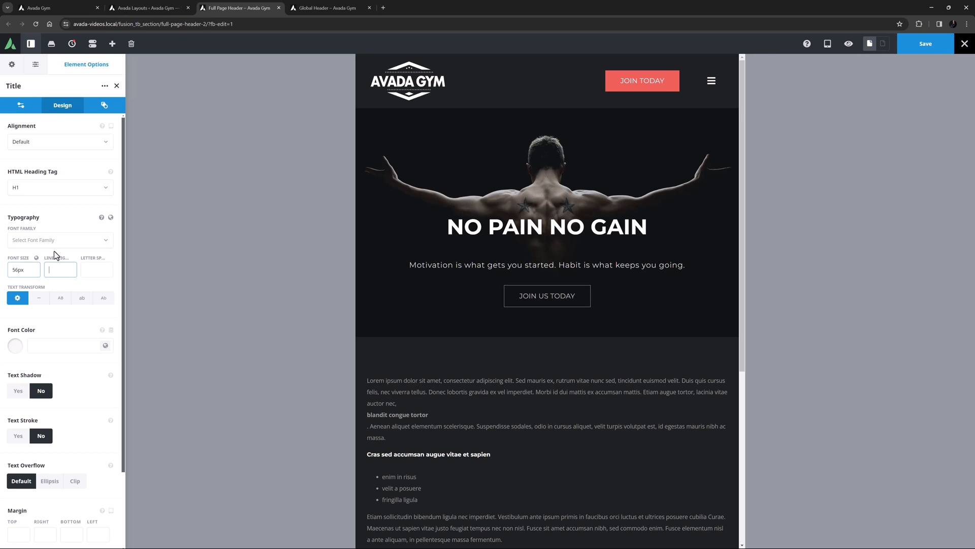
{"action": "left_click", "coordinate": [828, 43]}
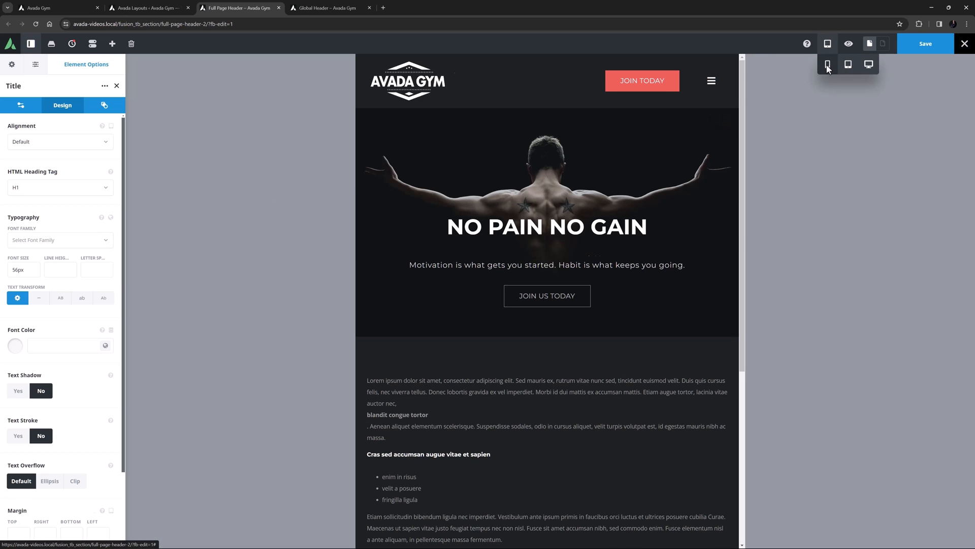
Preview at phone width and set the Mobile Menu Trigger Font Size to 36px
{"action": "left_click", "coordinate": [828, 64]}
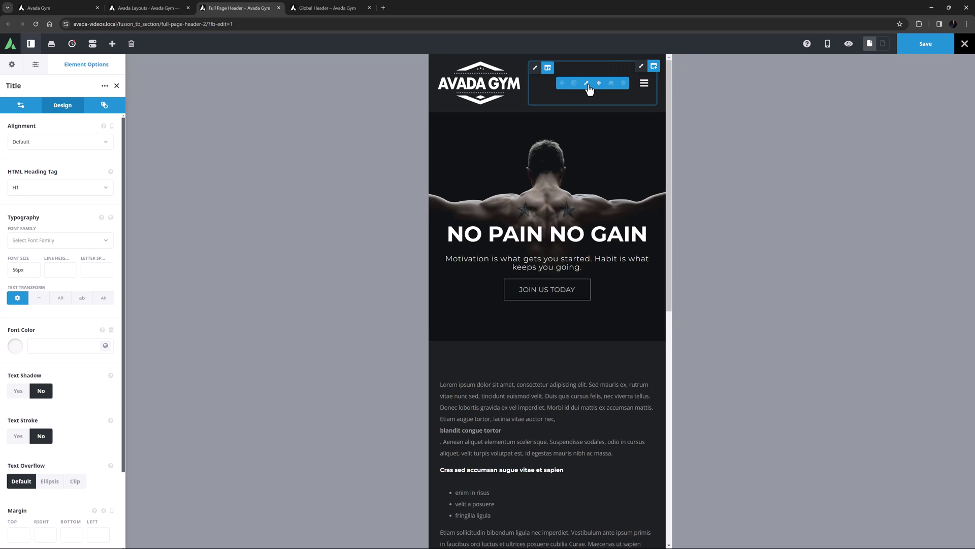
{"action": "left_click", "coordinate": [586, 83]}
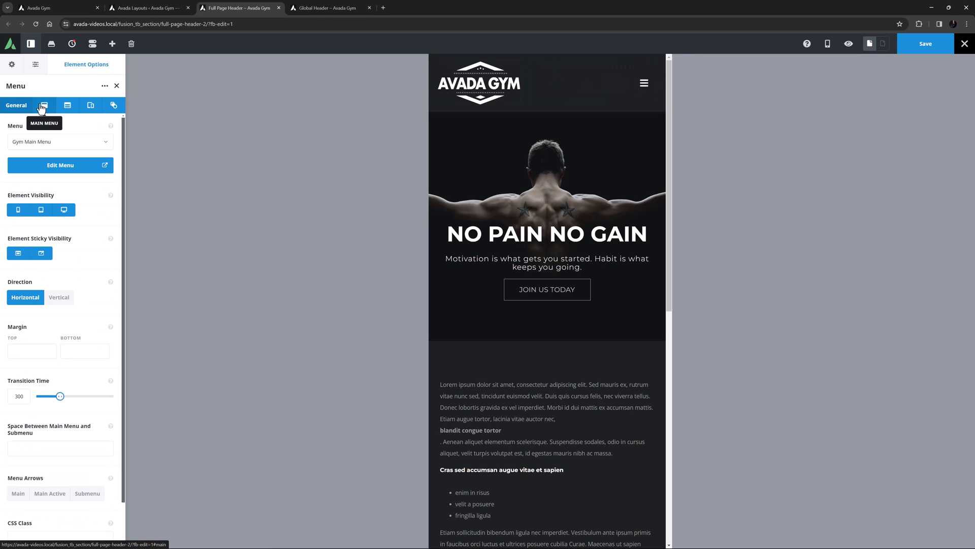
{"action": "left_click", "coordinate": [85, 104]}
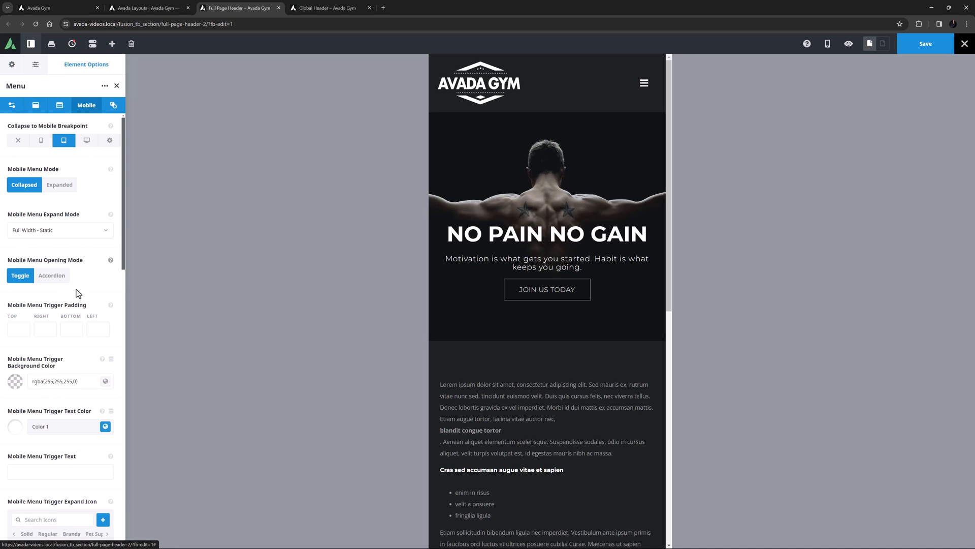
{"action": "scroll", "scroll_direction": "down", "scroll_amount": 3}
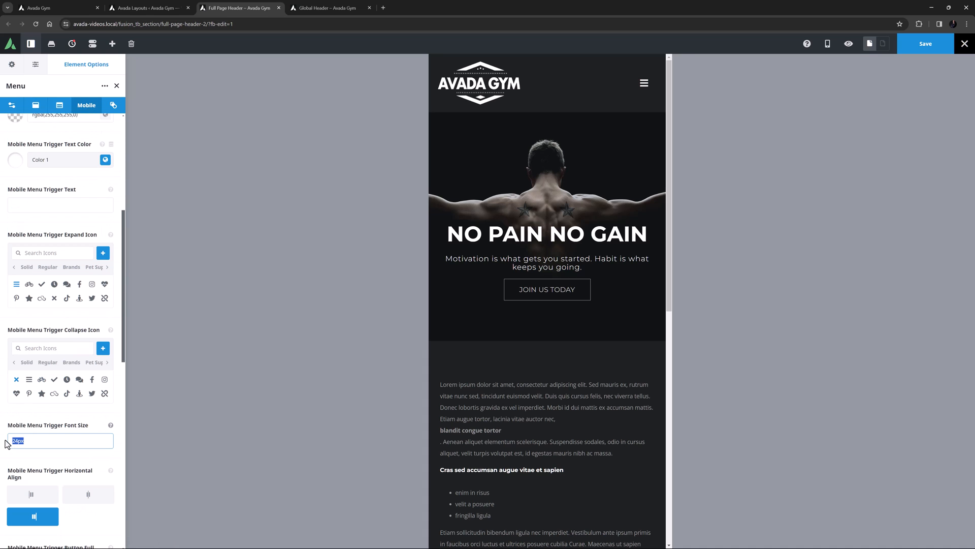
{"action": "type", "text": "36px"}
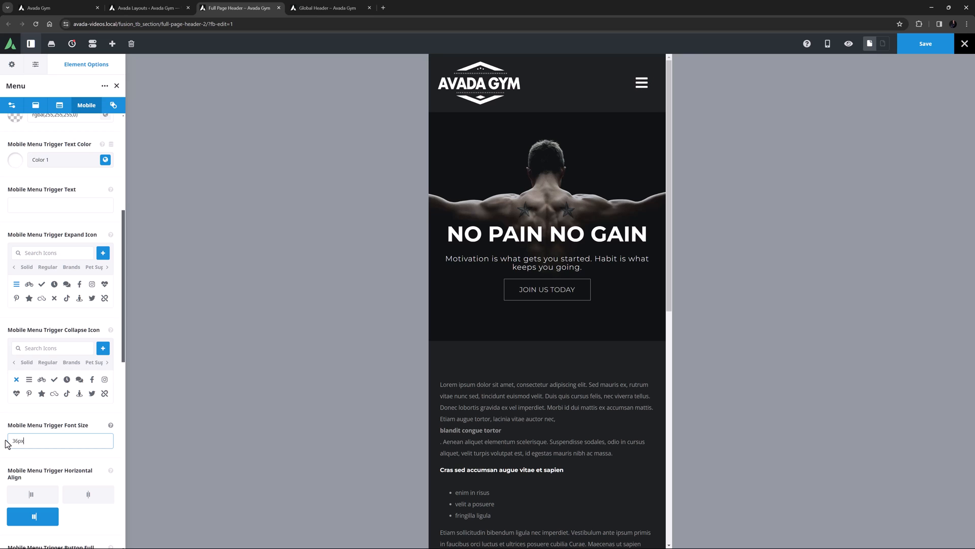
{"action": "mouse_move", "coordinate": [518, 120]}
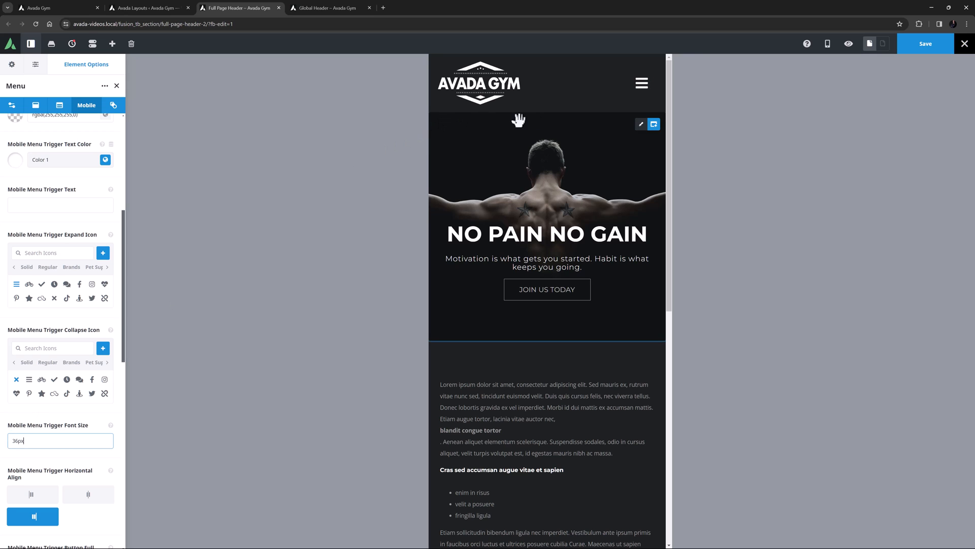
{"action": "left_click", "coordinate": [546, 224]}
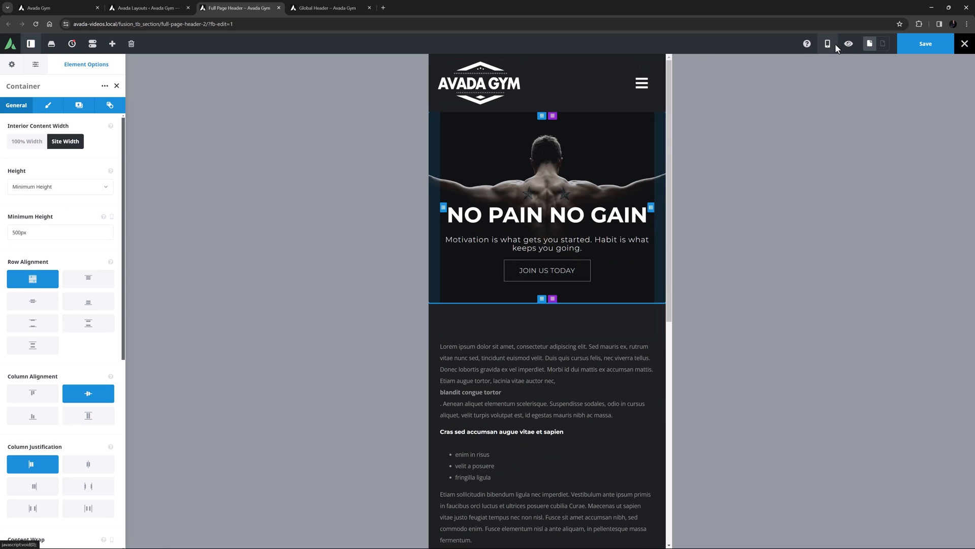
Save the page, preview it at tablet, phone and desktop widths, then view it live
{"action": "left_click", "coordinate": [828, 44]}
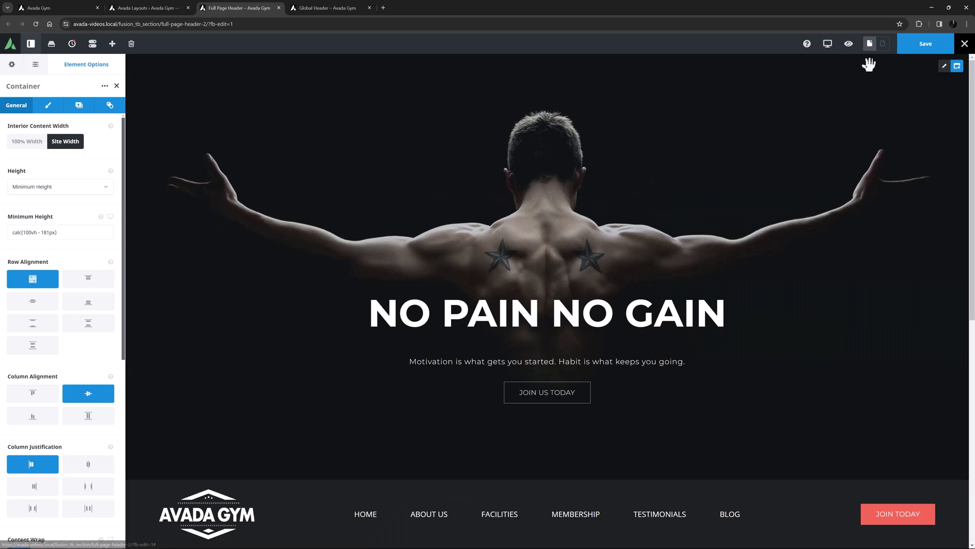
{"action": "mouse_move", "coordinate": [897, 53]}
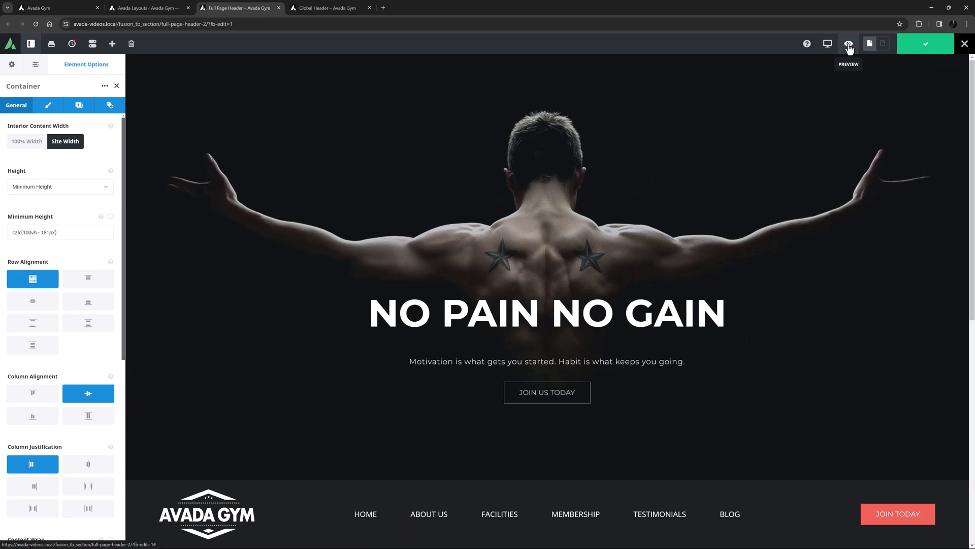
{"action": "left_click", "coordinate": [848, 44]}
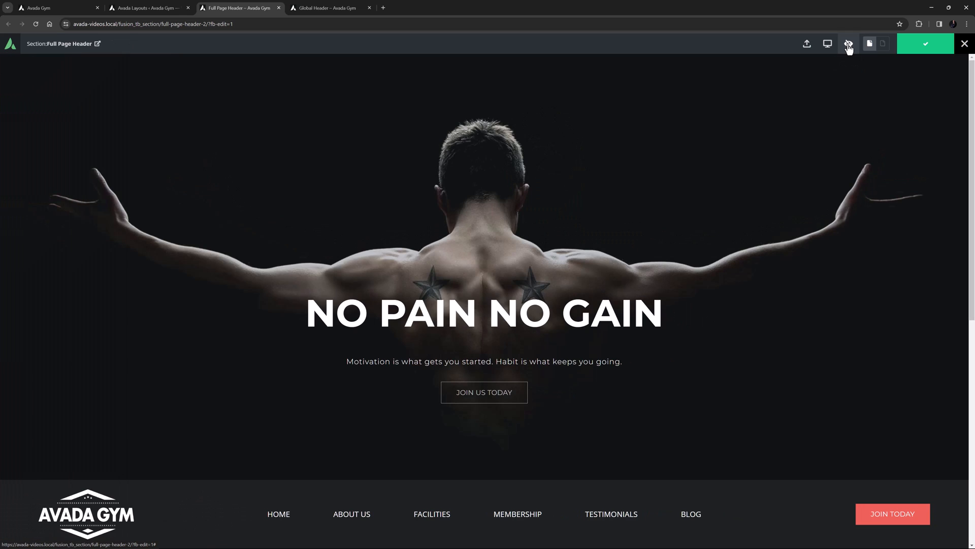
{"action": "left_click", "coordinate": [848, 44]}
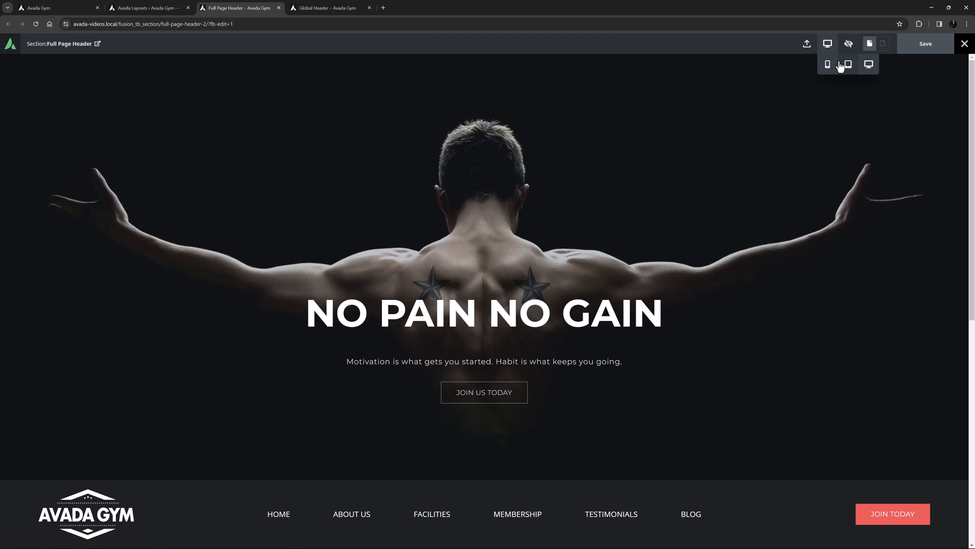
{"action": "left_click", "coordinate": [827, 44]}
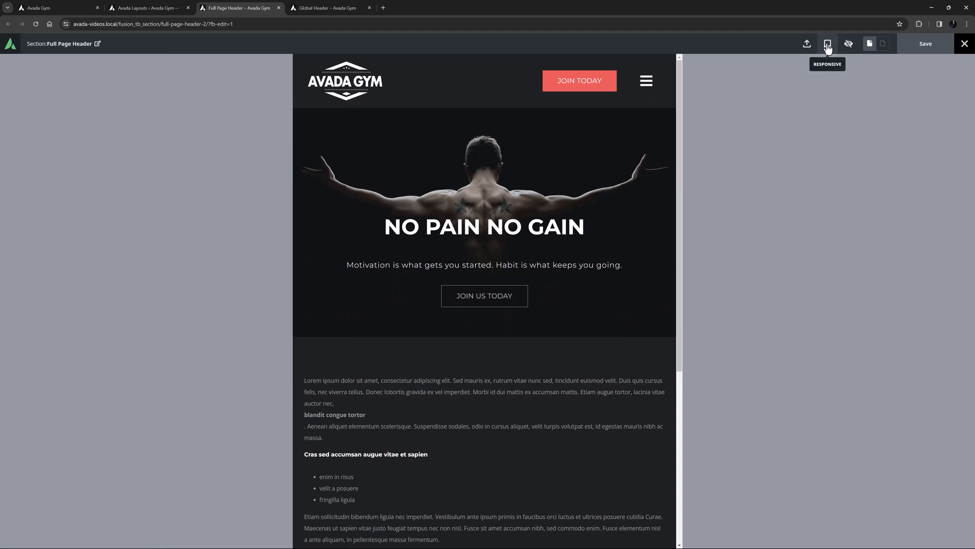
{"action": "left_click", "coordinate": [828, 44]}
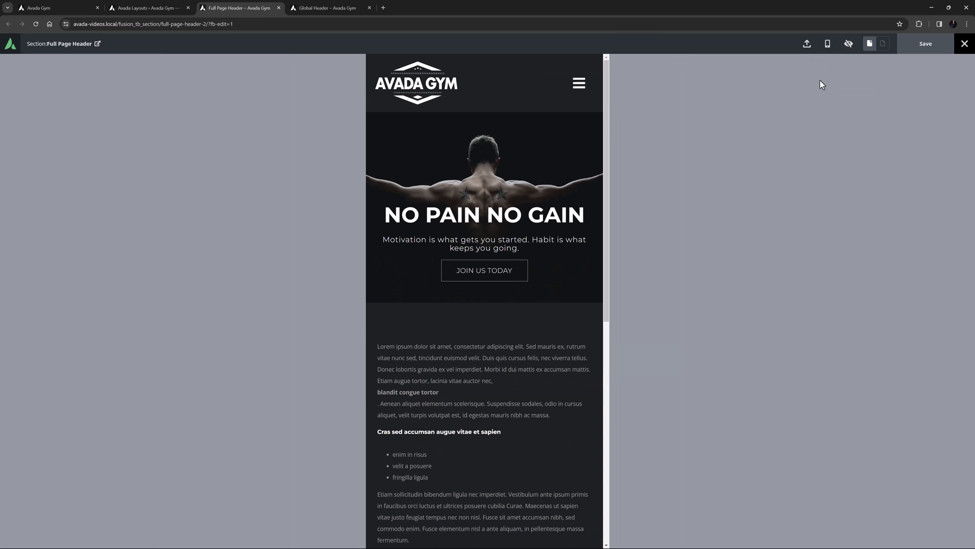
{"action": "mouse_move", "coordinate": [828, 44]}
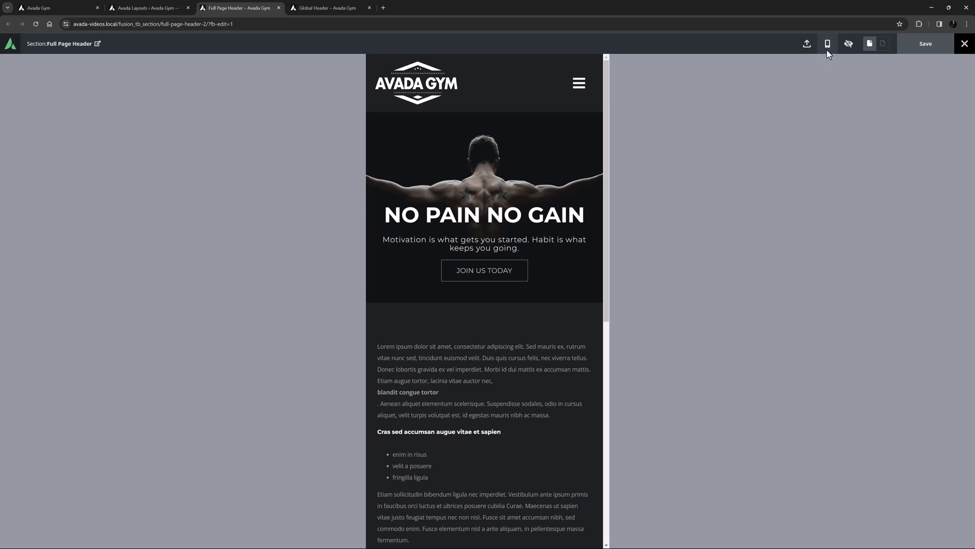
{"action": "left_click", "coordinate": [828, 44]}
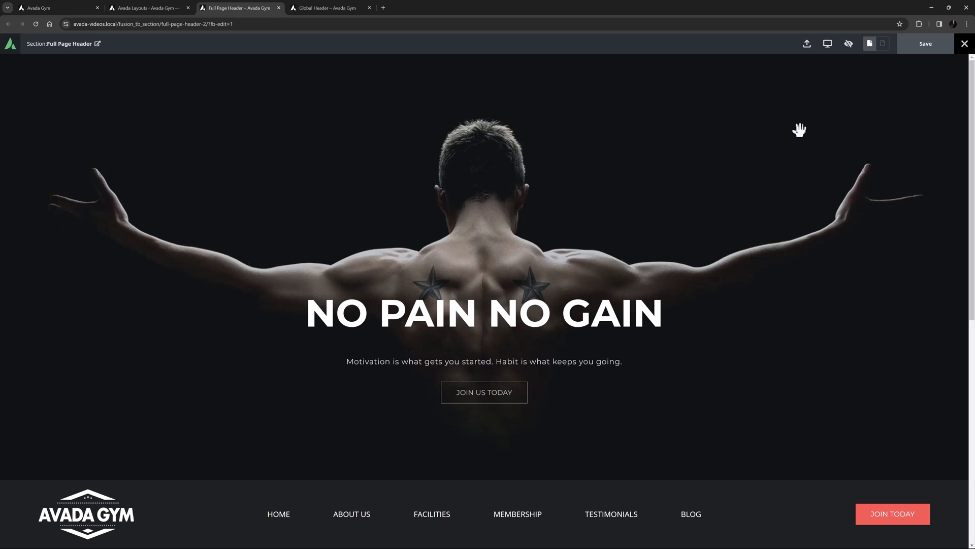
{"action": "left_click", "coordinate": [963, 44]}
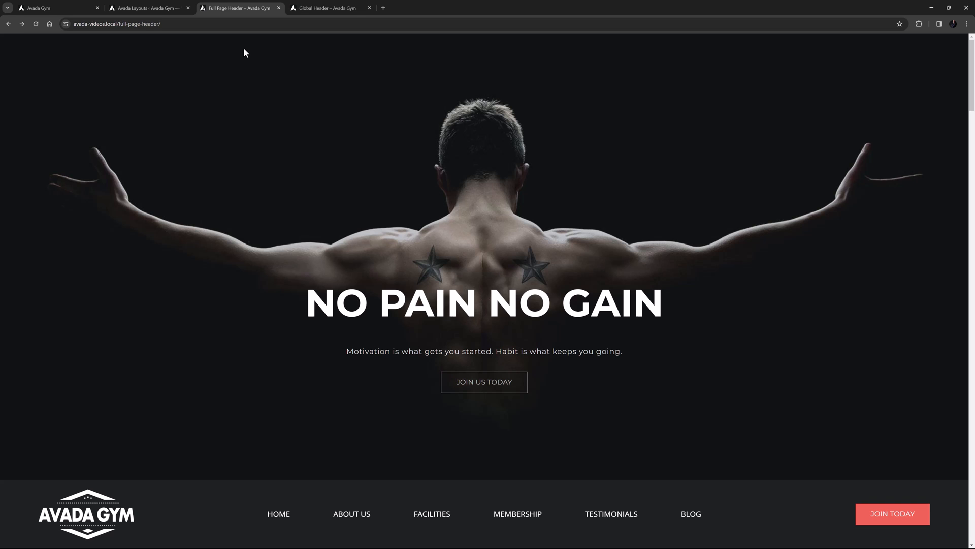
Scroll down the live page to watch the header stick with a smaller logo
{"action": "scroll", "scroll_direction": "down", "scroll_amount": 3}
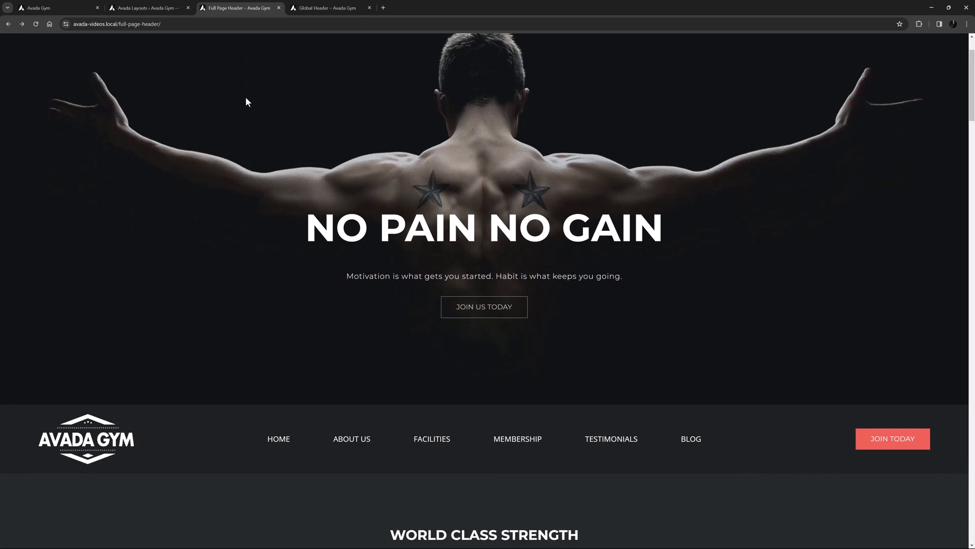
{"action": "scroll", "scroll_direction": "down", "scroll_amount": 3}
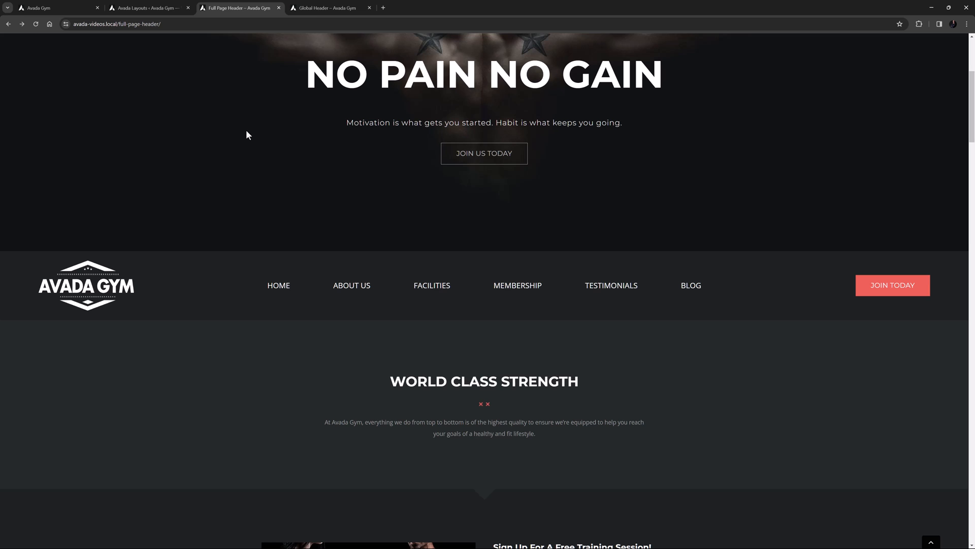
{"action": "scroll", "scroll_direction": "down", "scroll_amount": 3}
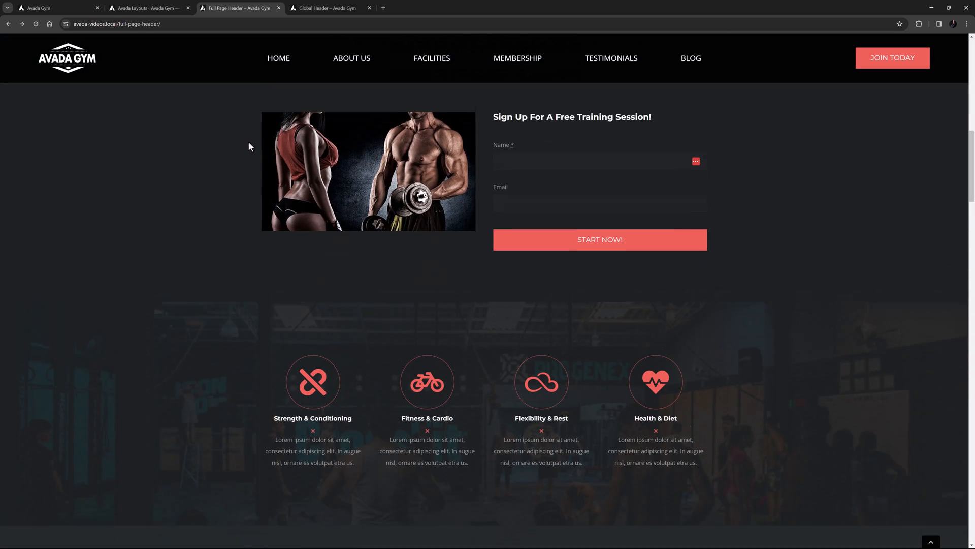
{"action": "scroll", "scroll_direction": "down", "scroll_amount": 3}
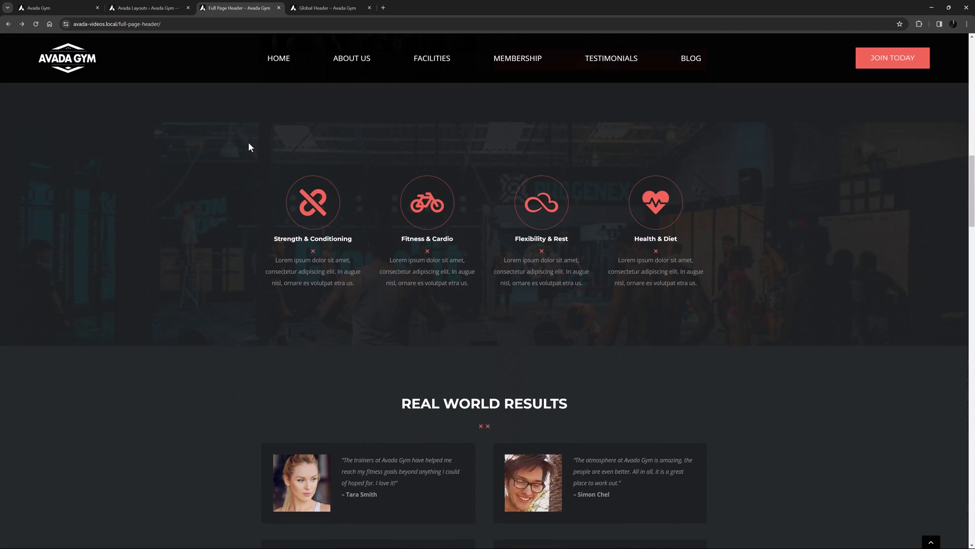